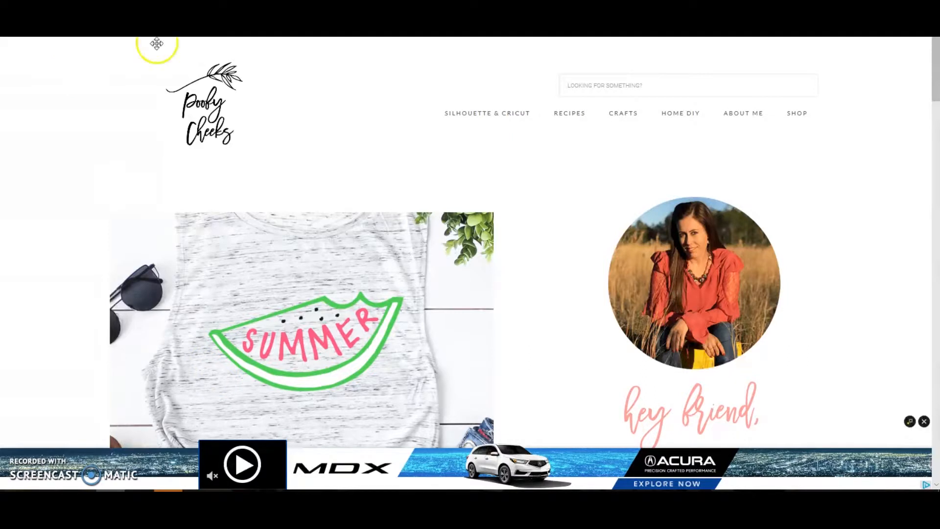
mouse_move(932, 57)
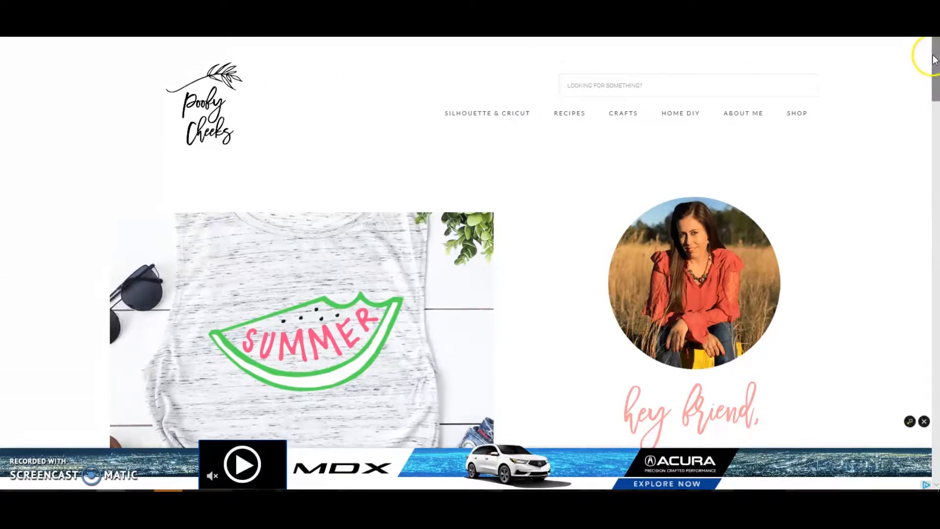
Scroll the Poofy Cheeks front page to find the Summer Watermelon Cut File post
scroll(down, 3)
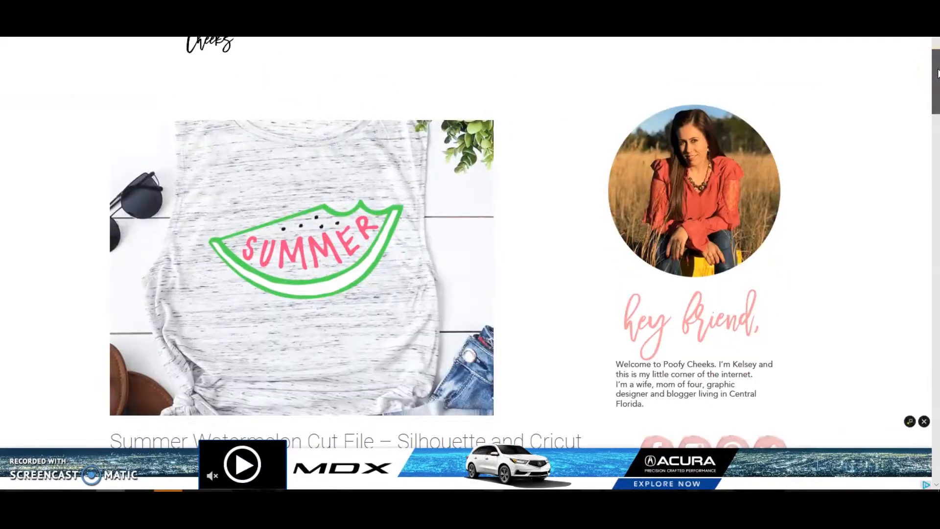
scroll(down, 3)
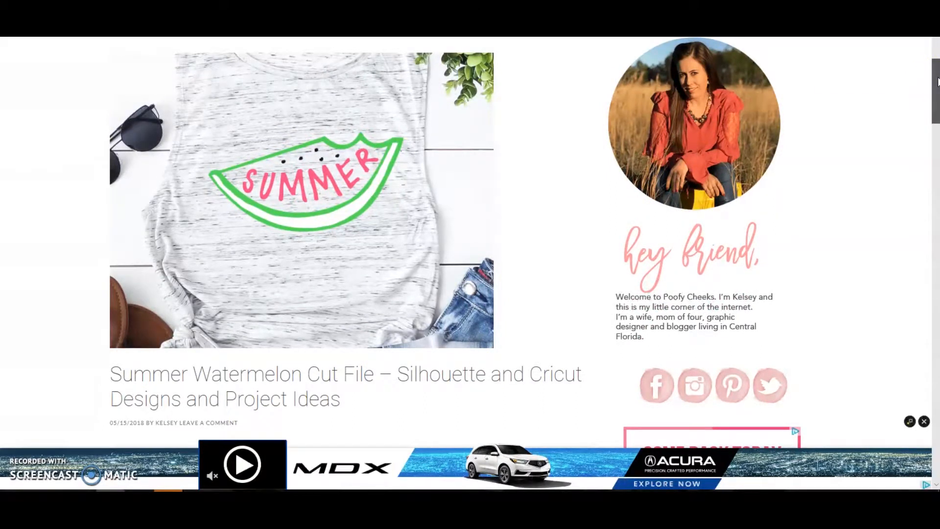
scroll(down, 3)
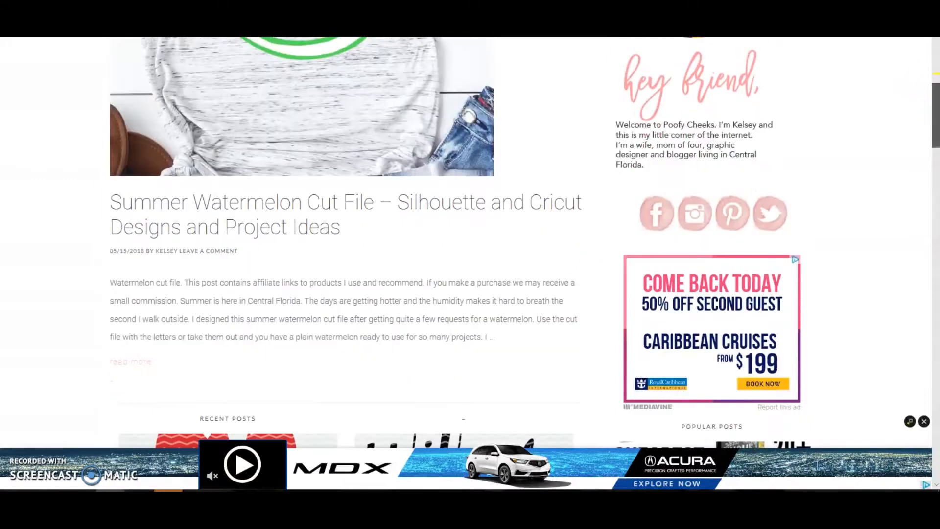
scroll(up, 3)
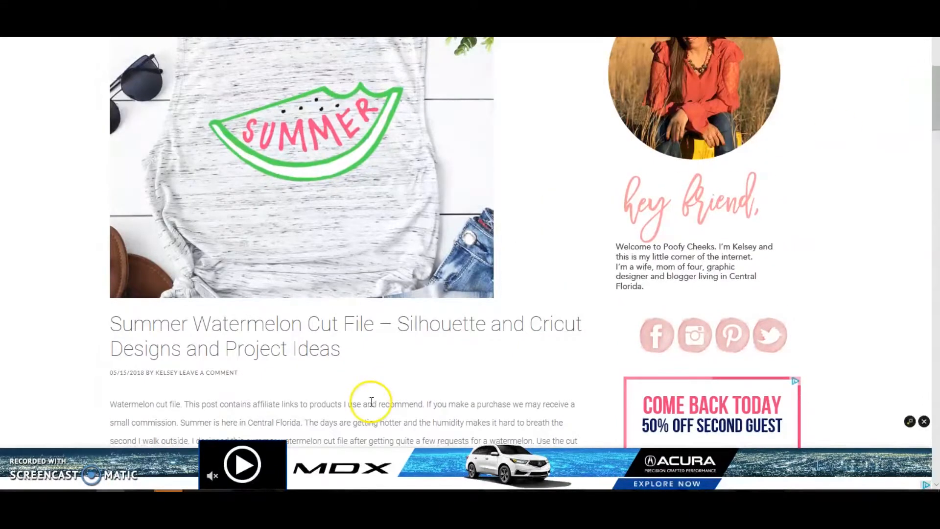
mouse_move(309, 332)
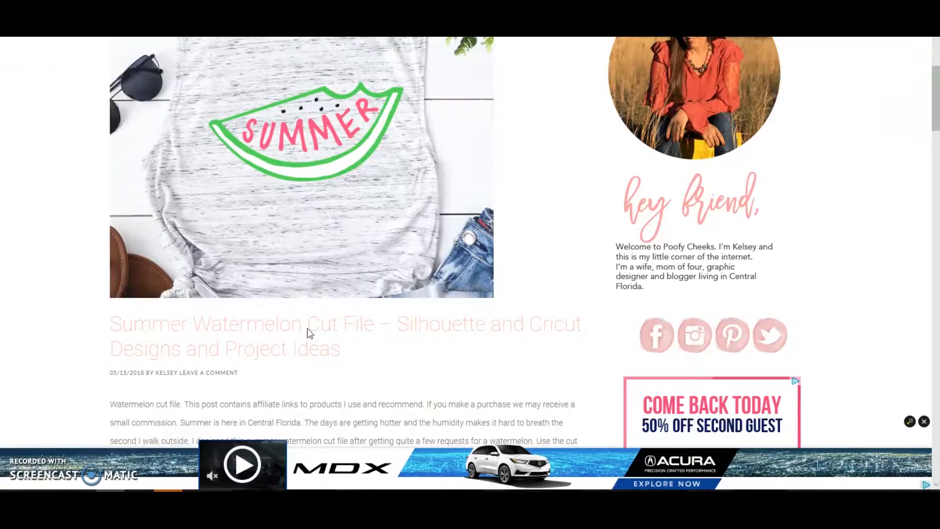
scroll(up, 3)
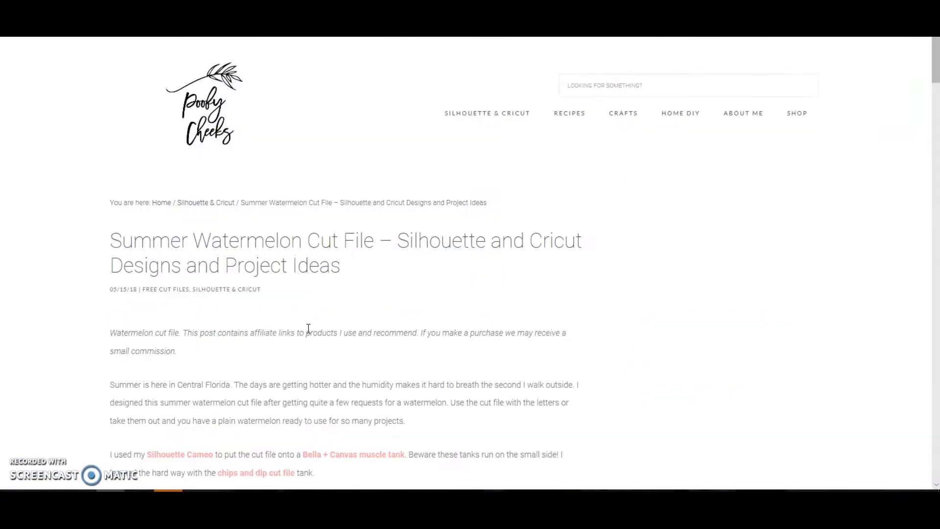
scroll(down, 3)
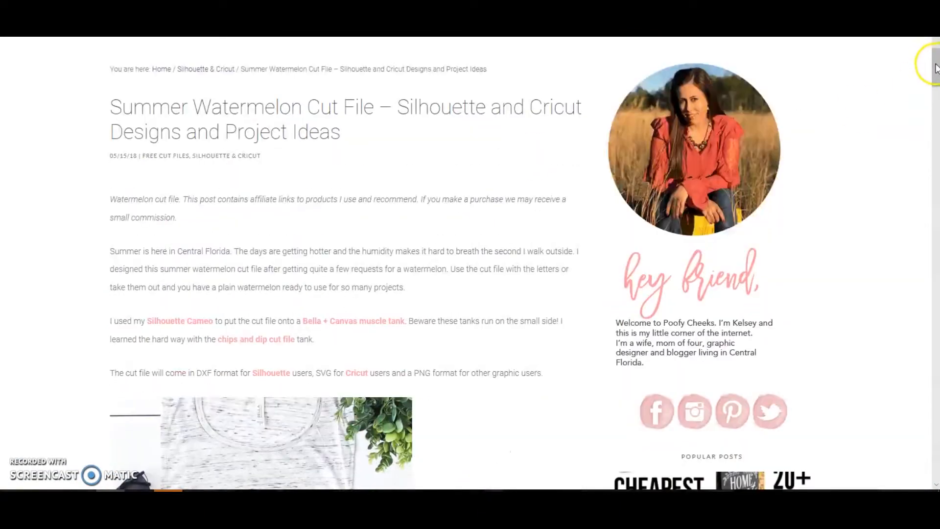
scroll(down, 3)
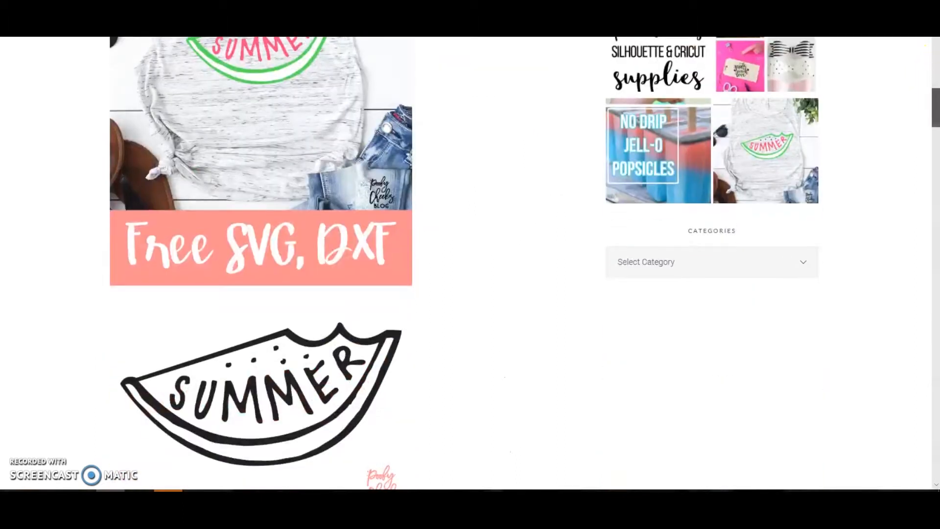
scroll(down, 3)
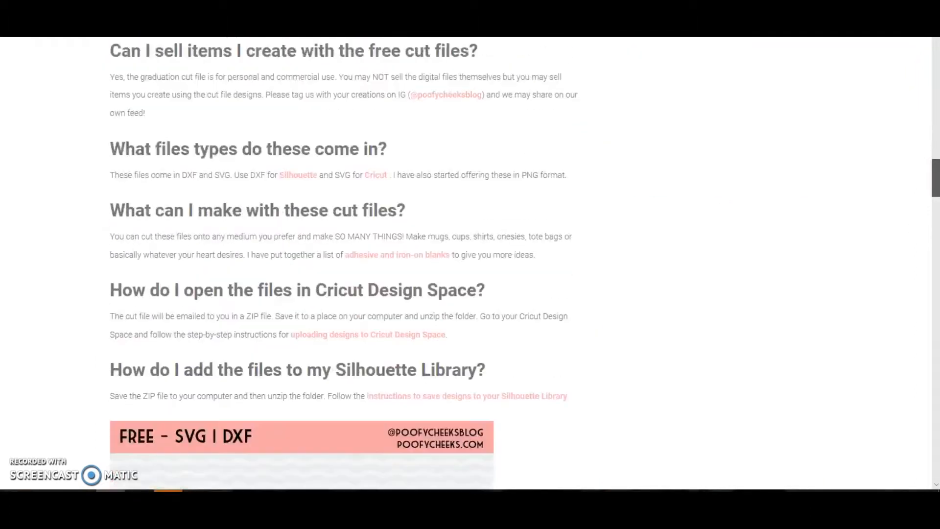
scroll(down, 3)
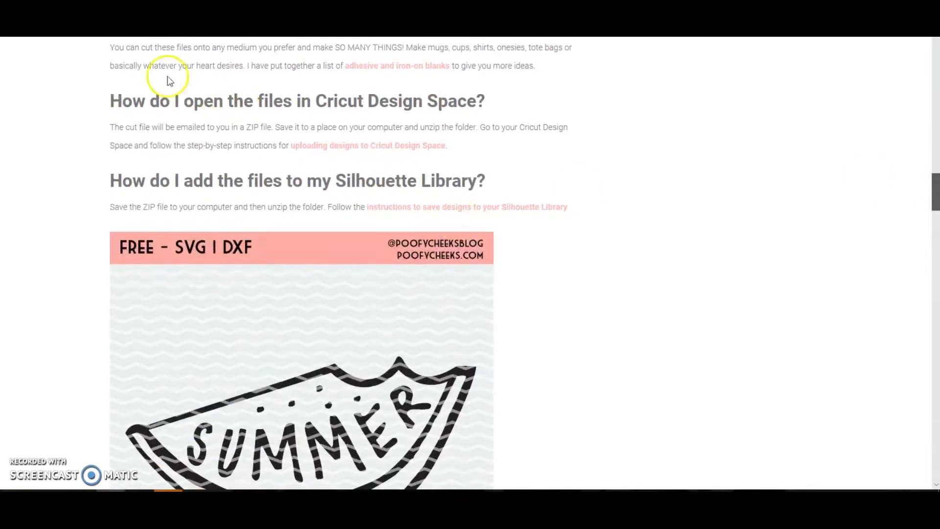
mouse_move(321, 148)
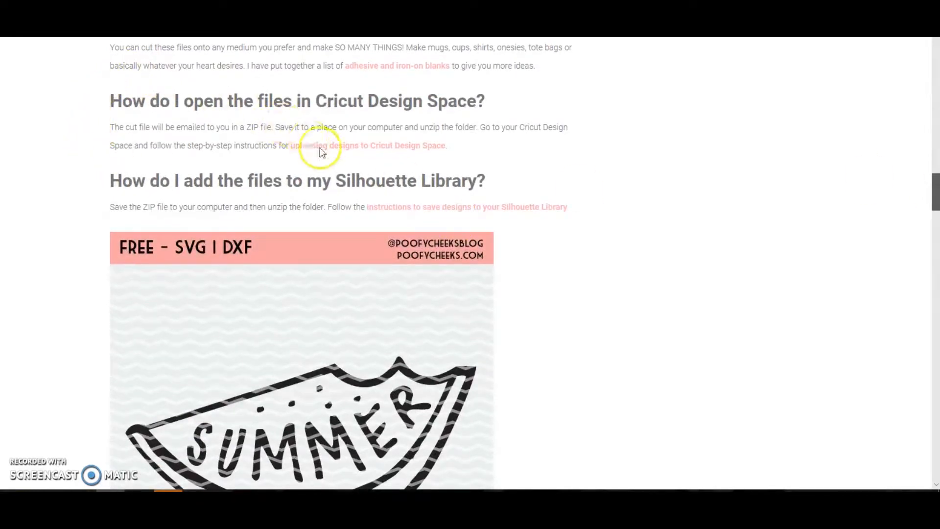
mouse_move(404, 155)
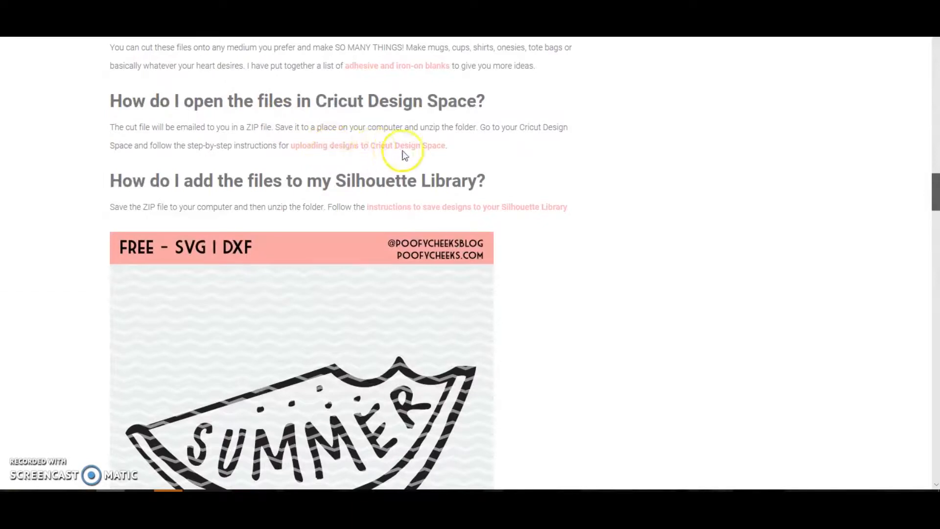
mouse_move(456, 159)
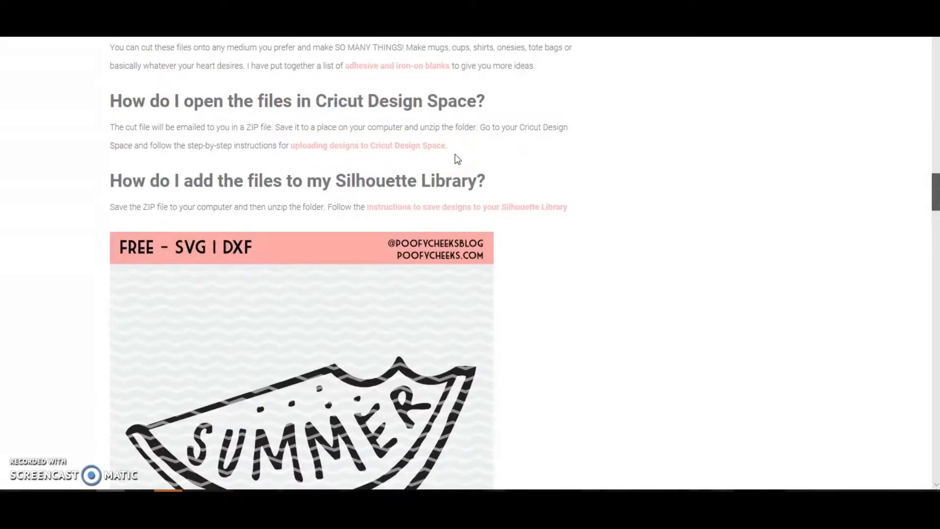
mouse_move(444, 206)
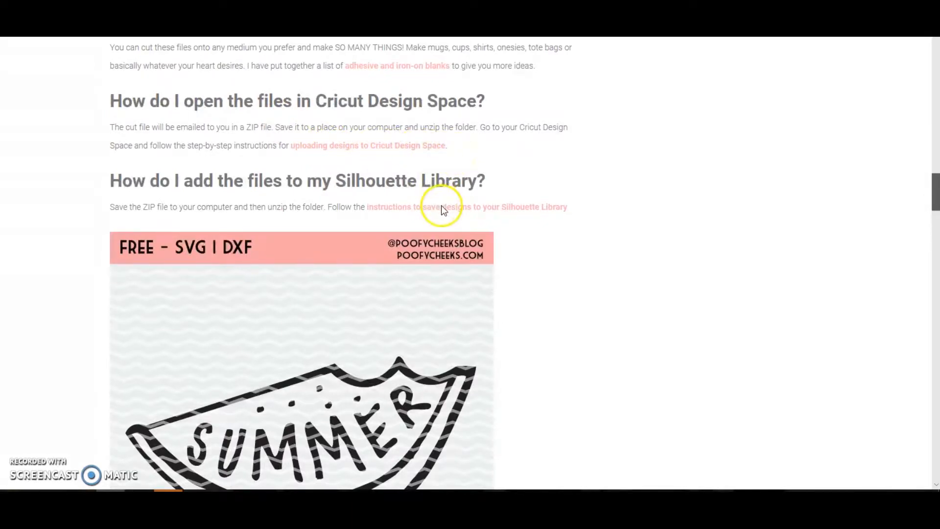
mouse_move(448, 216)
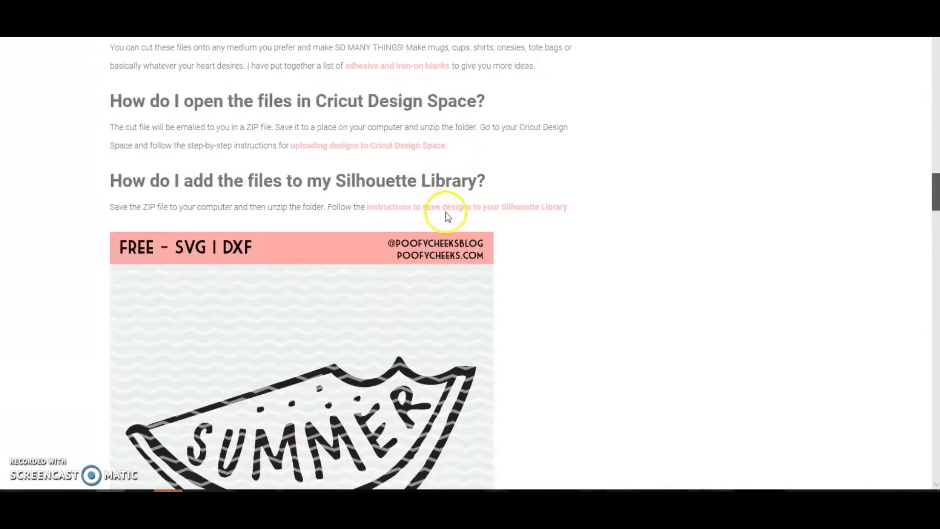
scroll(down, 3)
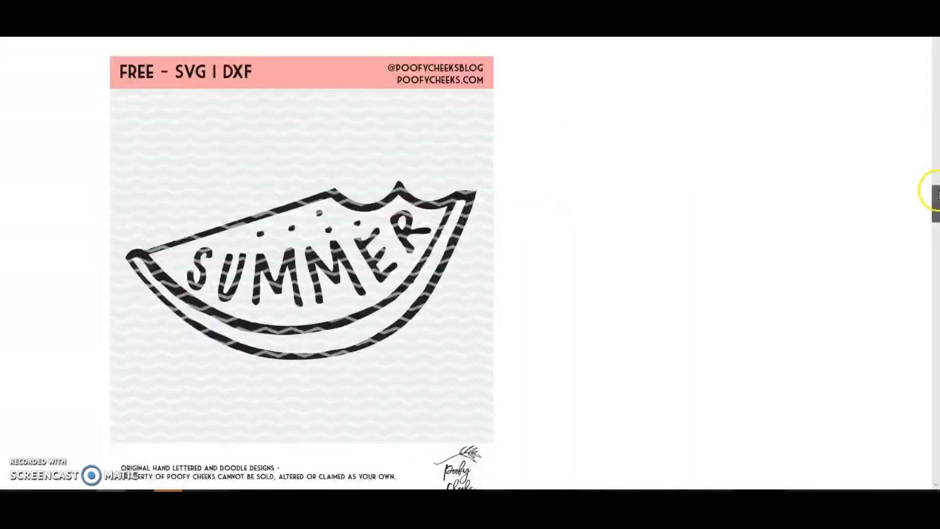
scroll(down, 3)
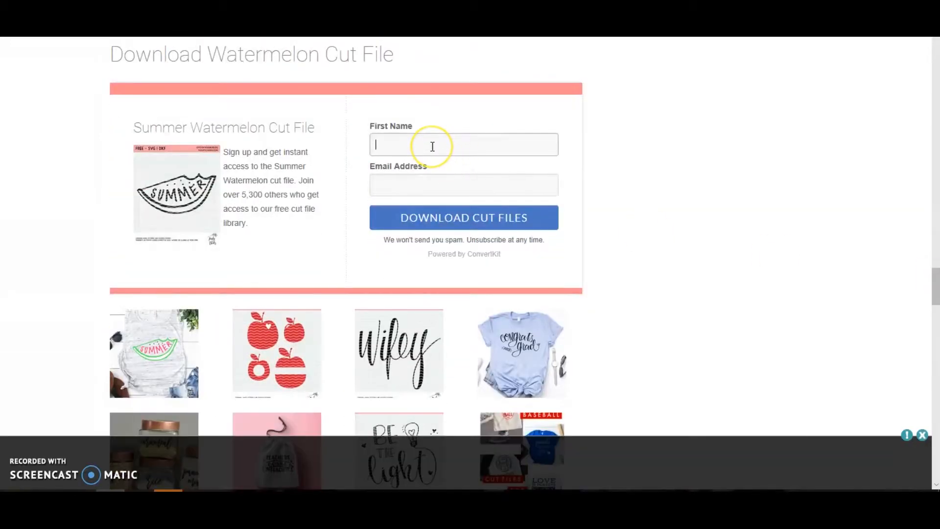
text(K)
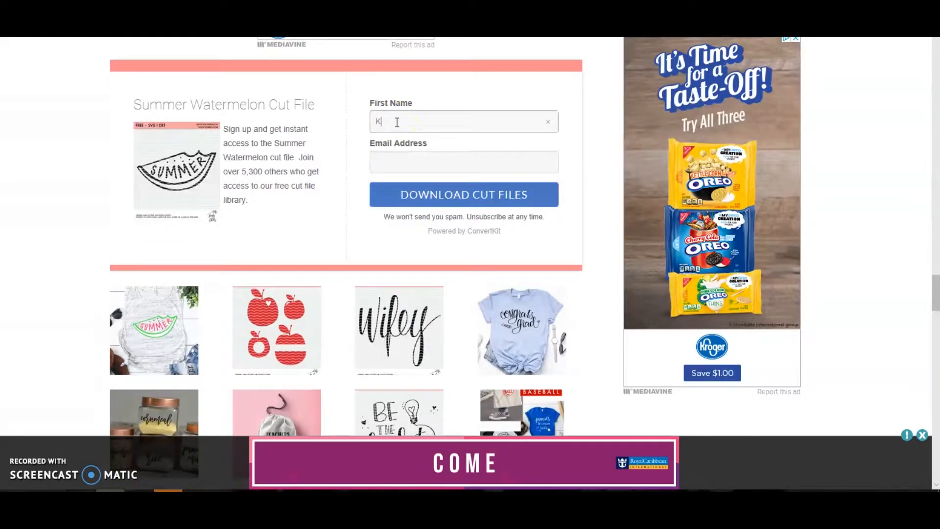
text(elsey)
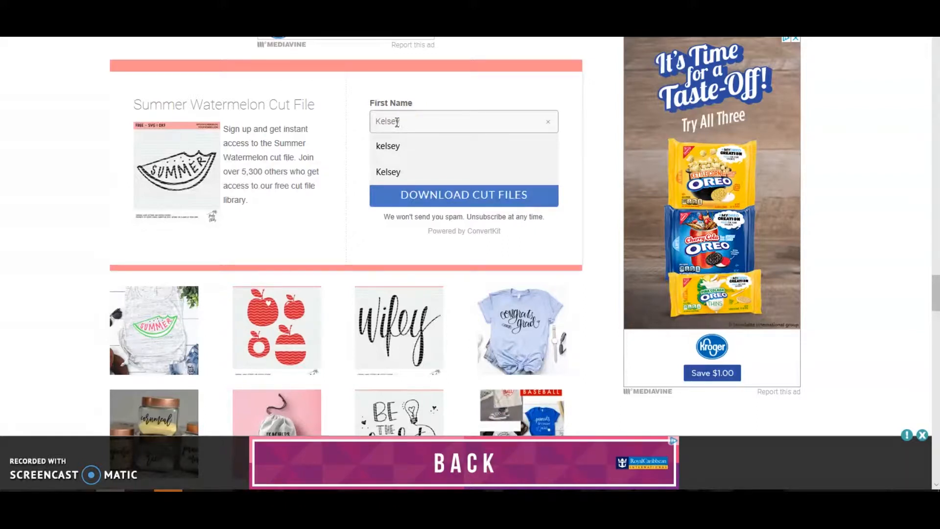
click(388, 171)
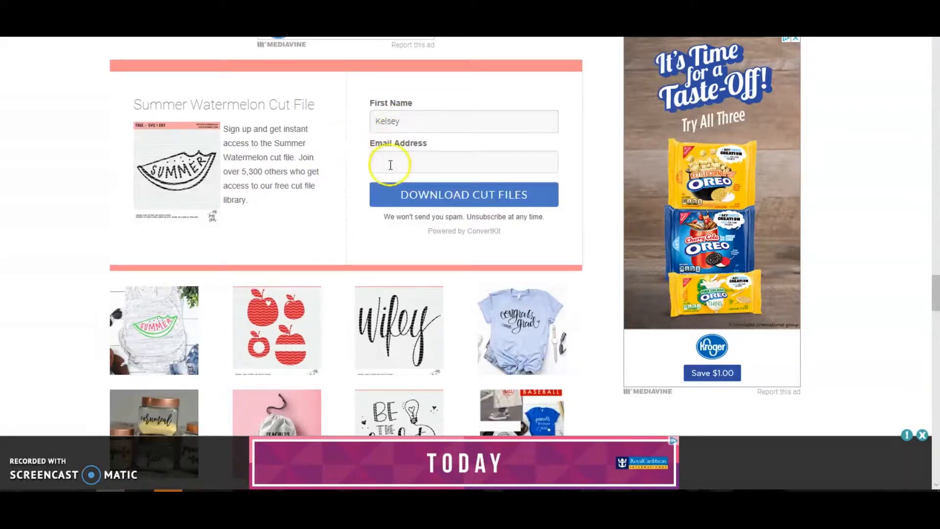
text(kelsal)
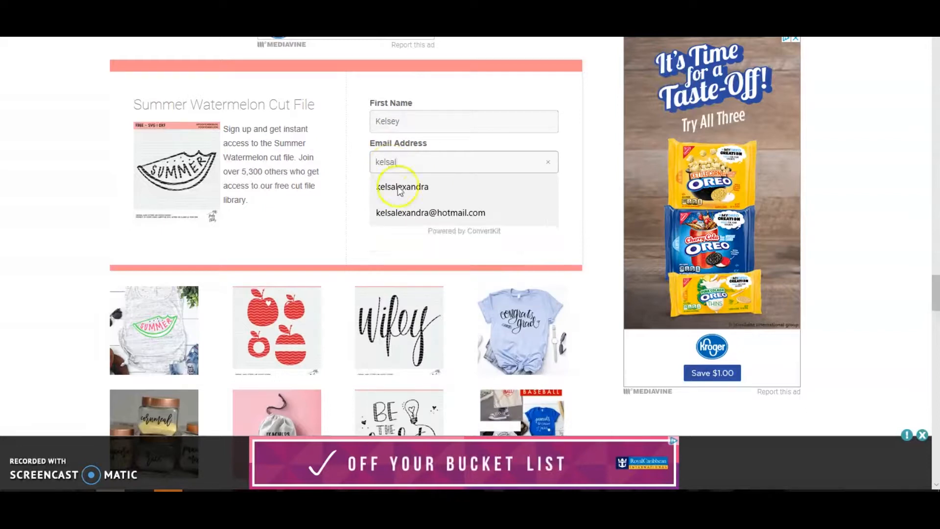
click(430, 212)
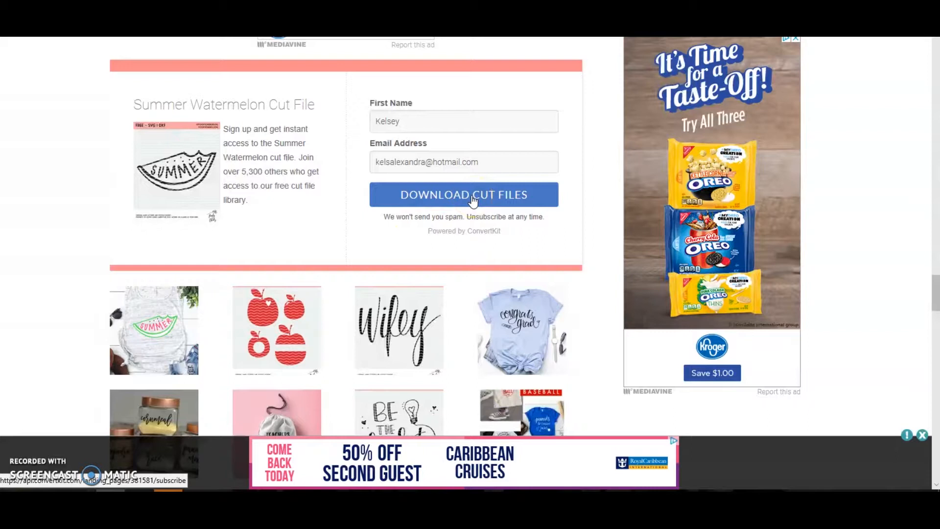
click(464, 194)
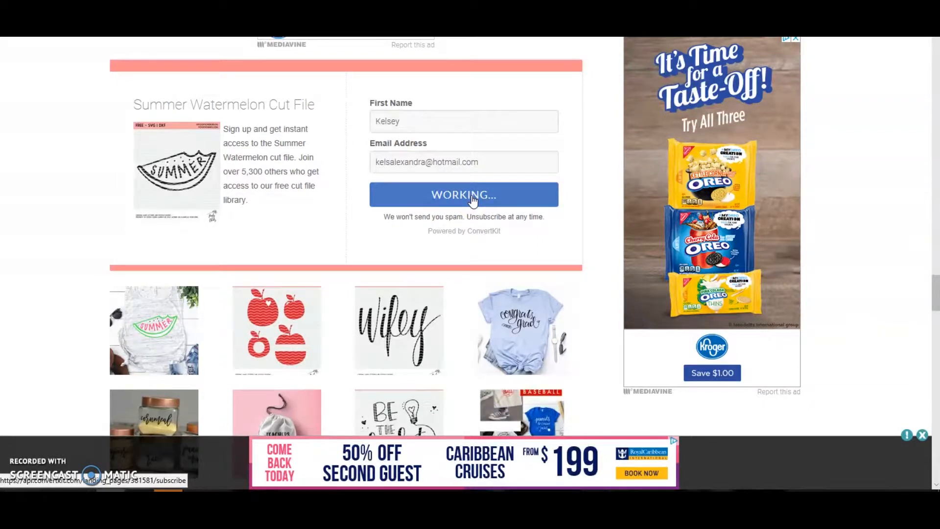
click(464, 195)
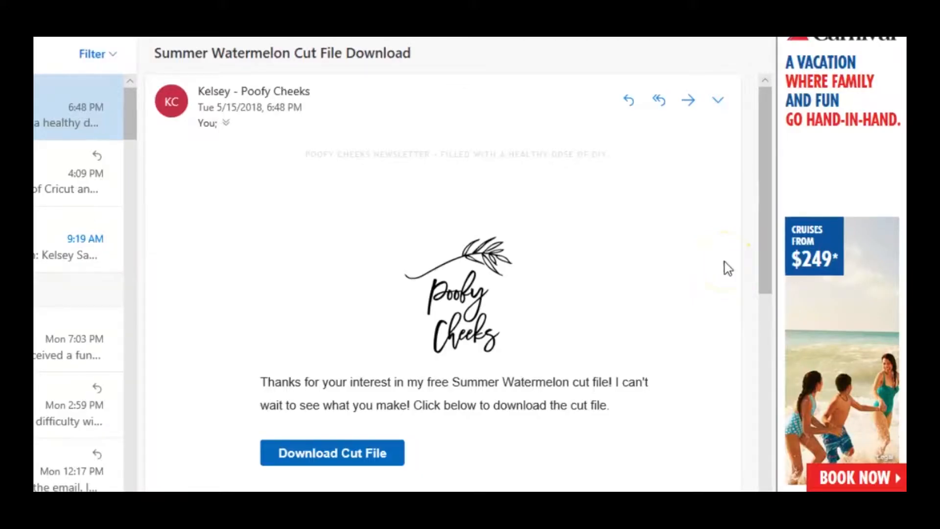
Scroll through the Summer Watermelon Cut File Download email to its download button
scroll(down, 3)
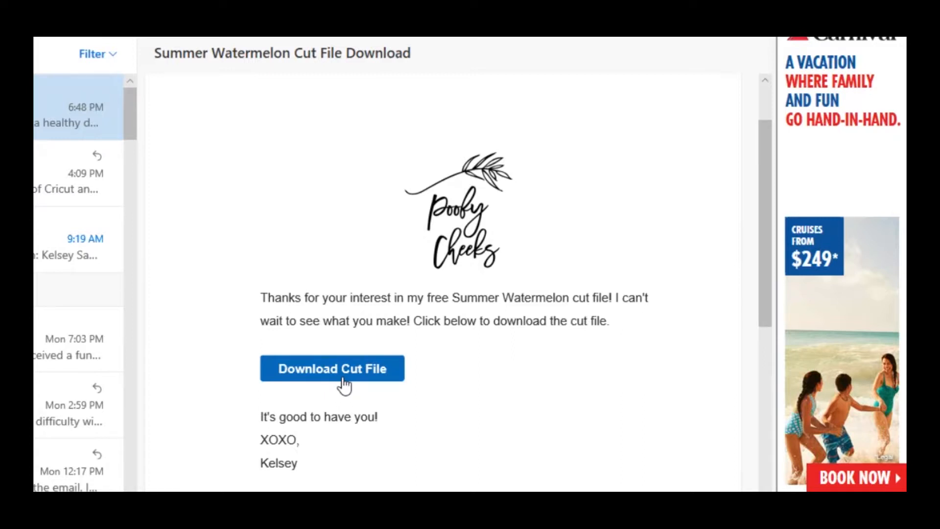
scroll(up, 3)
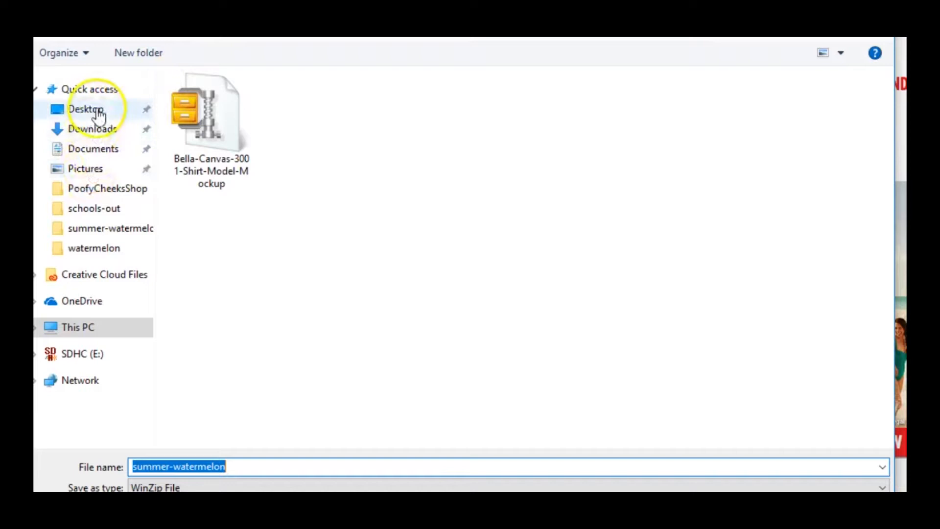
mouse_move(264, 435)
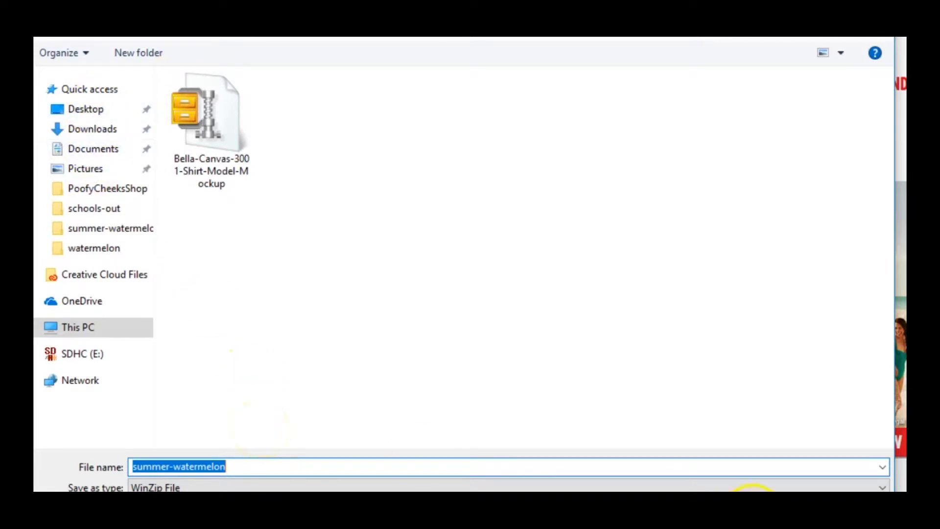
mouse_move(449, 352)
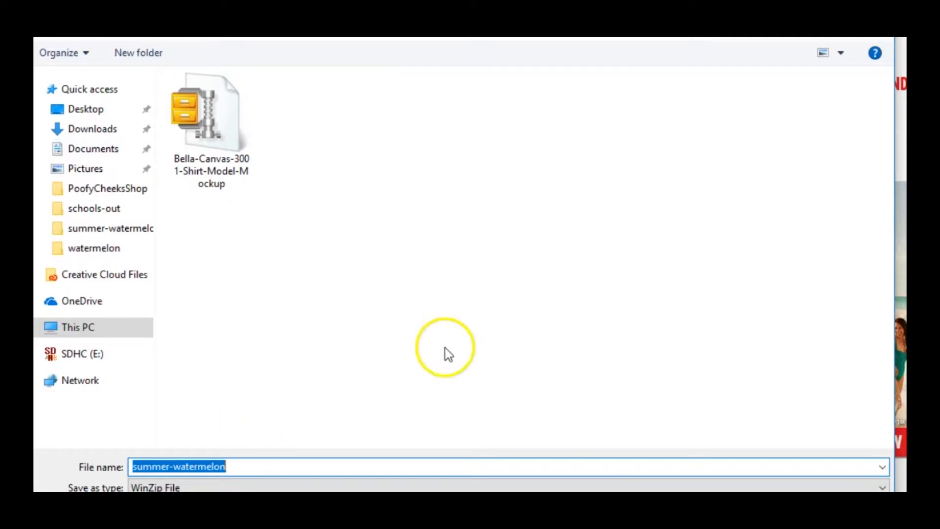
mouse_move(214, 45)
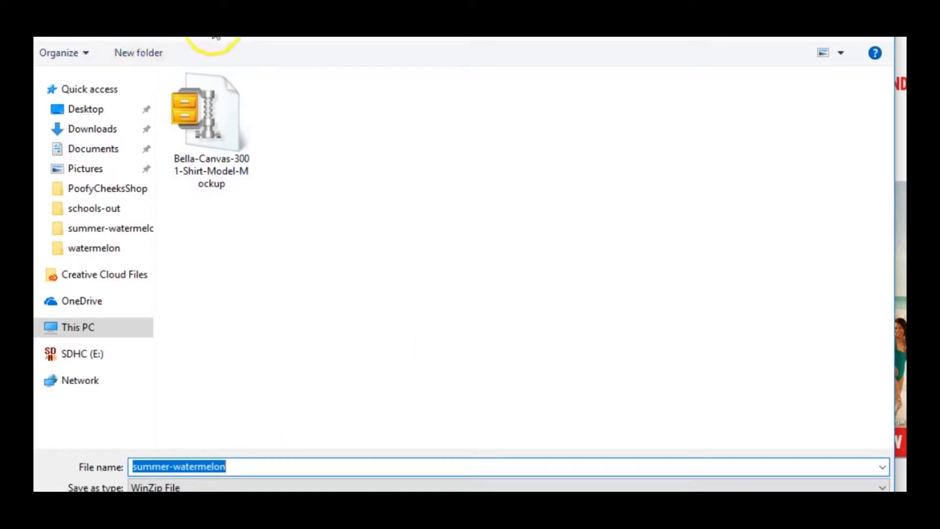
mouse_move(702, 453)
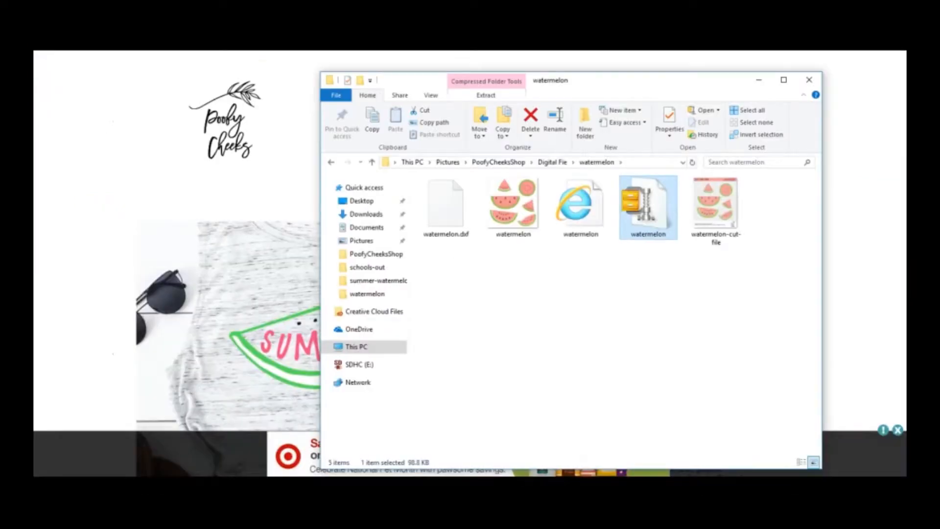
mouse_move(435, 163)
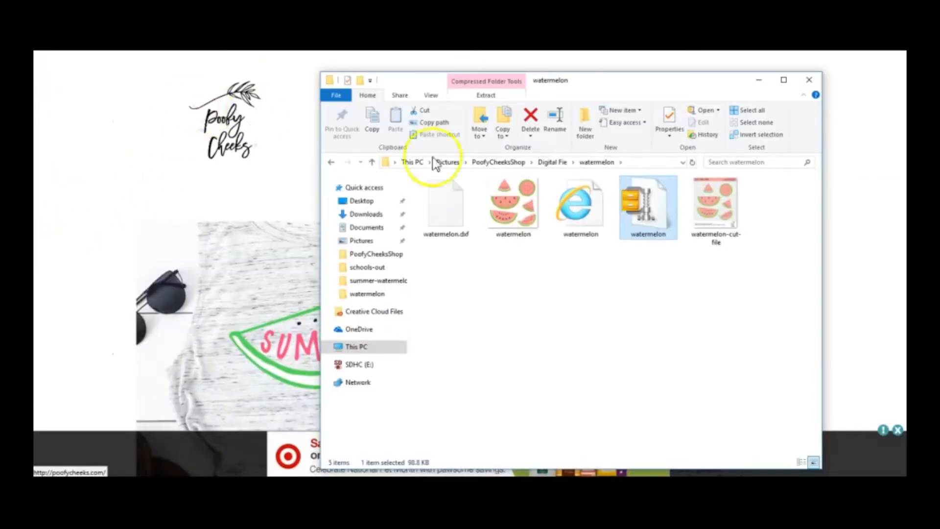
mouse_move(608, 179)
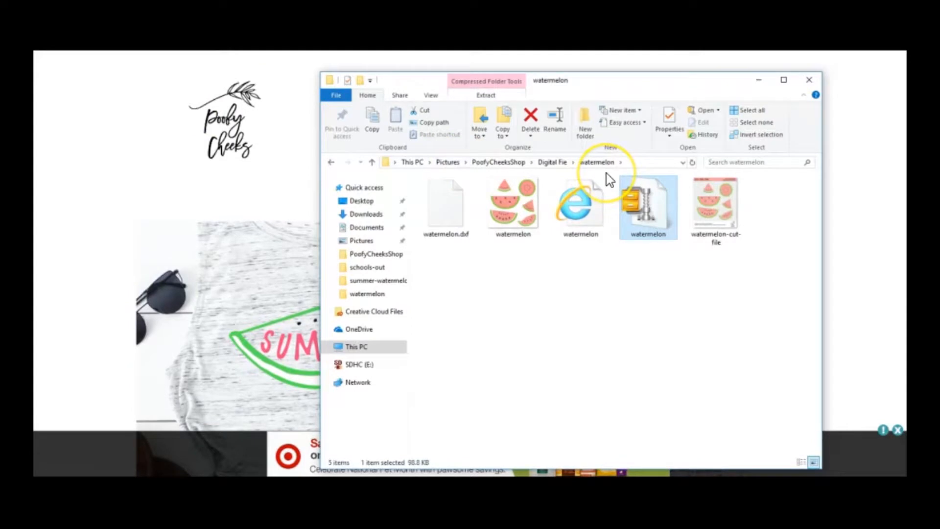
mouse_move(657, 216)
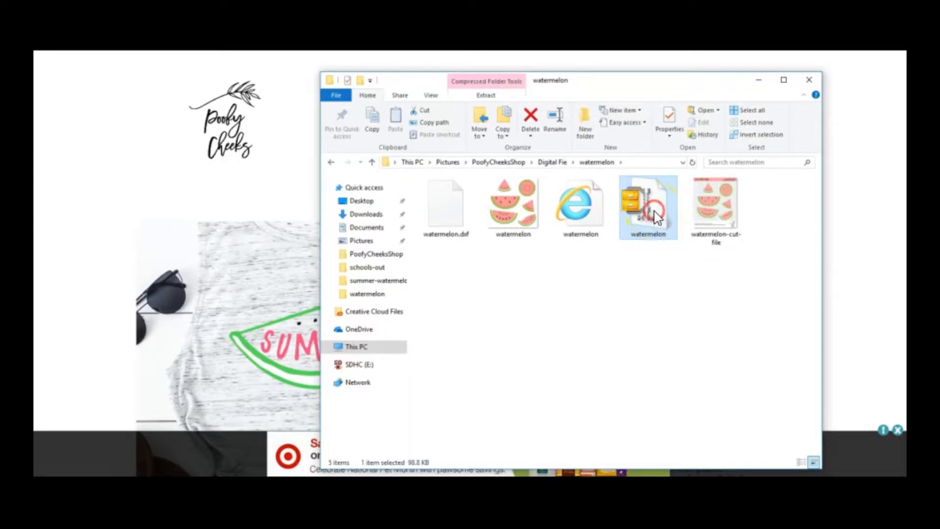
Right-click the watermelon zip file to show its Open with app list
right_click(647, 207)
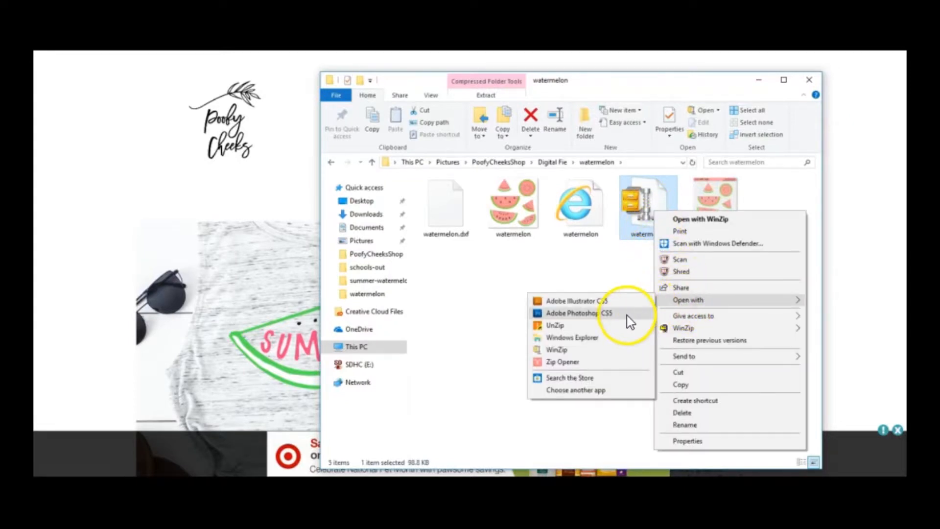
mouse_move(603, 360)
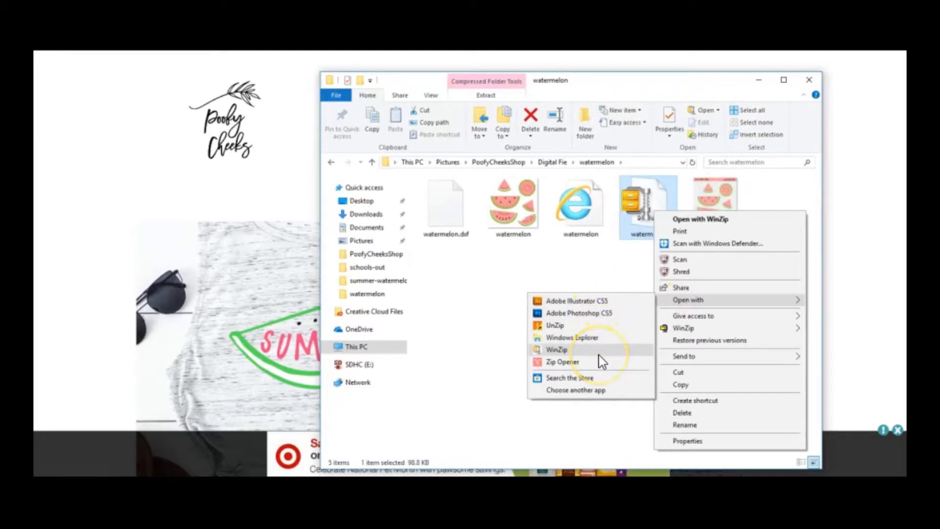
mouse_move(563, 356)
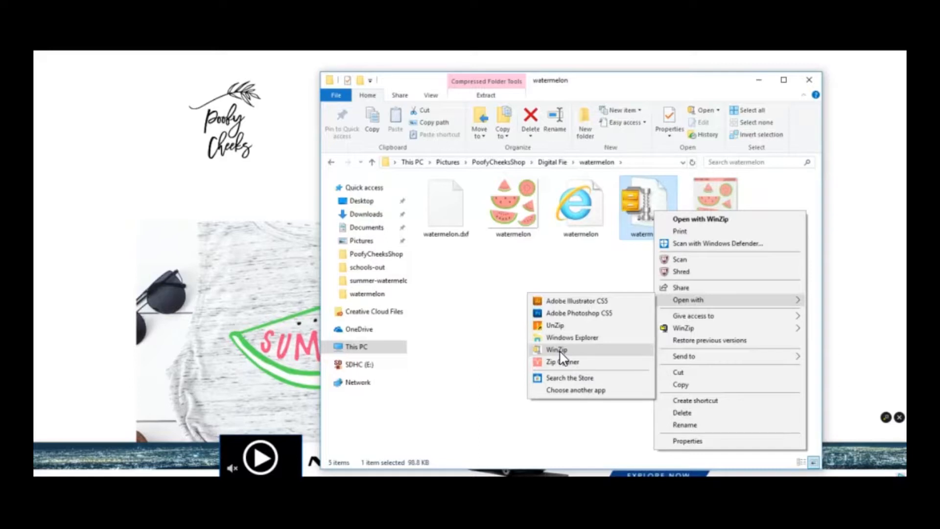
mouse_move(561, 361)
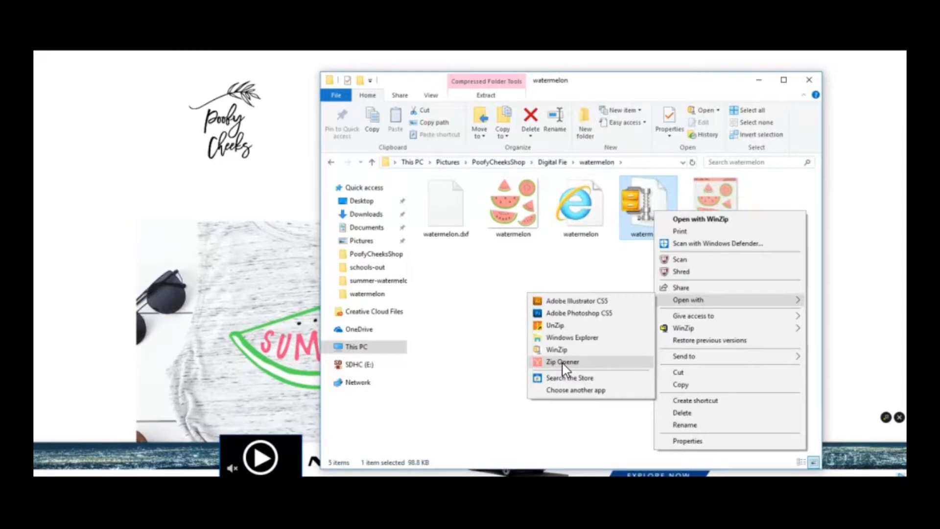
Open the watermelon zip in Zip Opener and choose Save To Folder
click(561, 361)
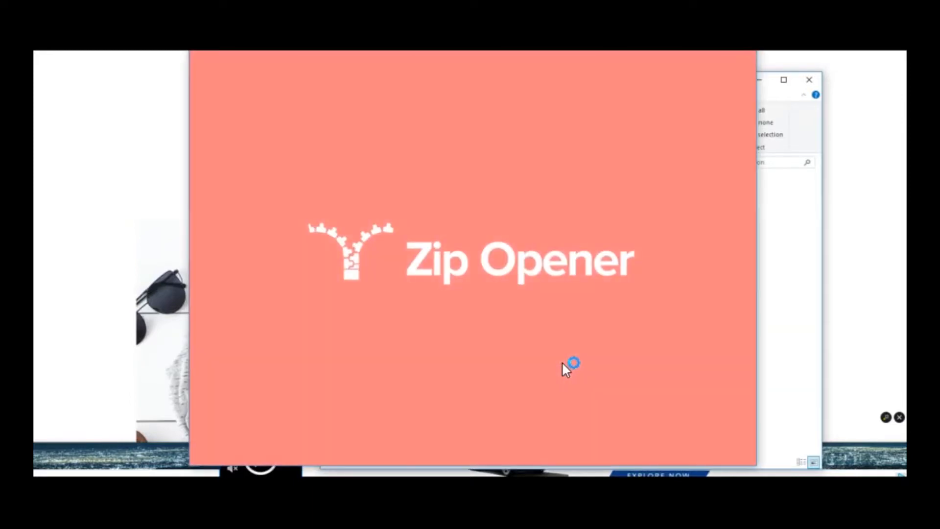
mouse_move(500, 117)
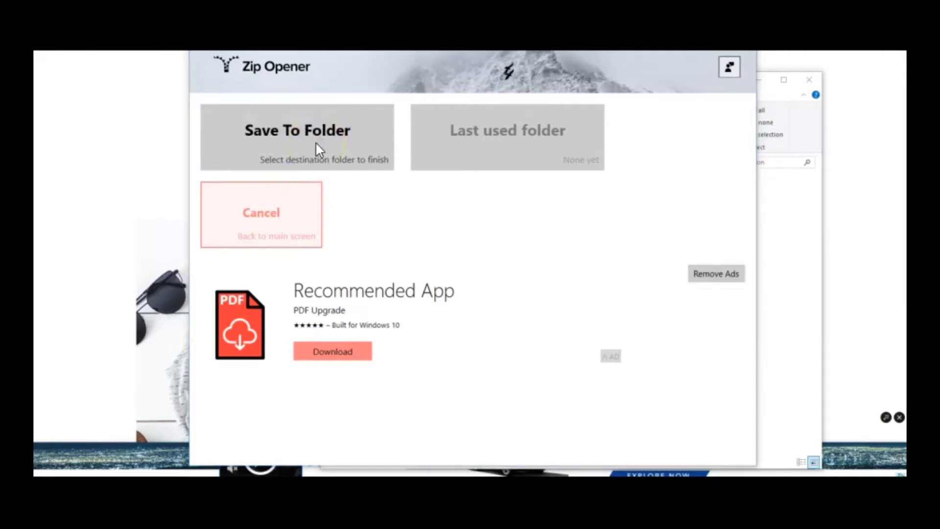
click(296, 130)
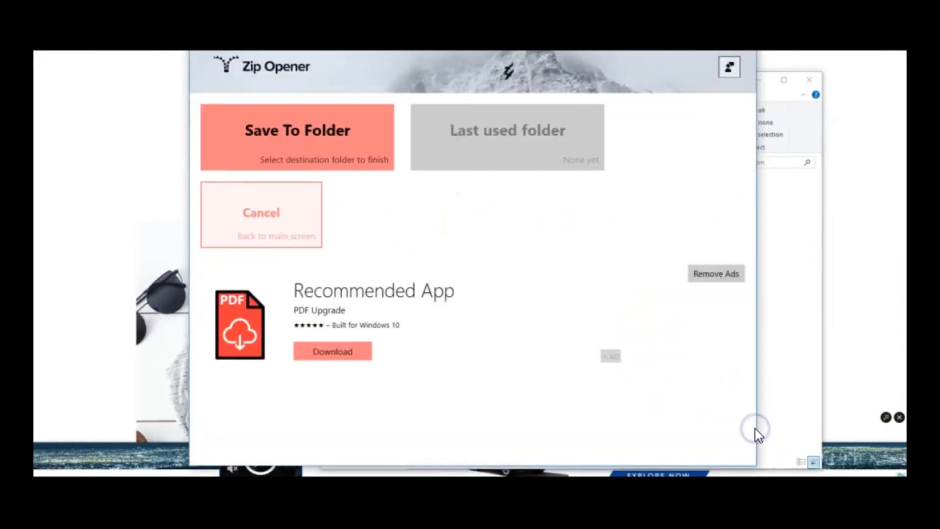
mouse_move(754, 427)
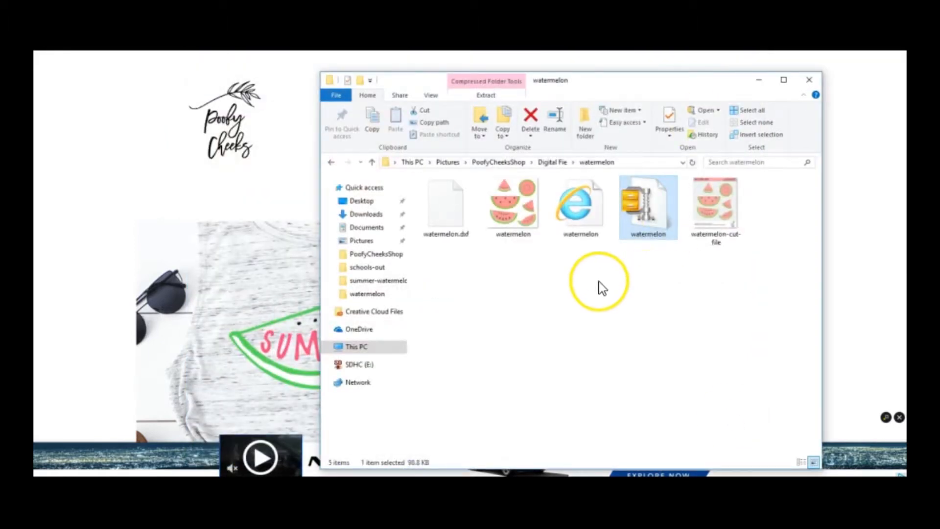
mouse_move(500, 264)
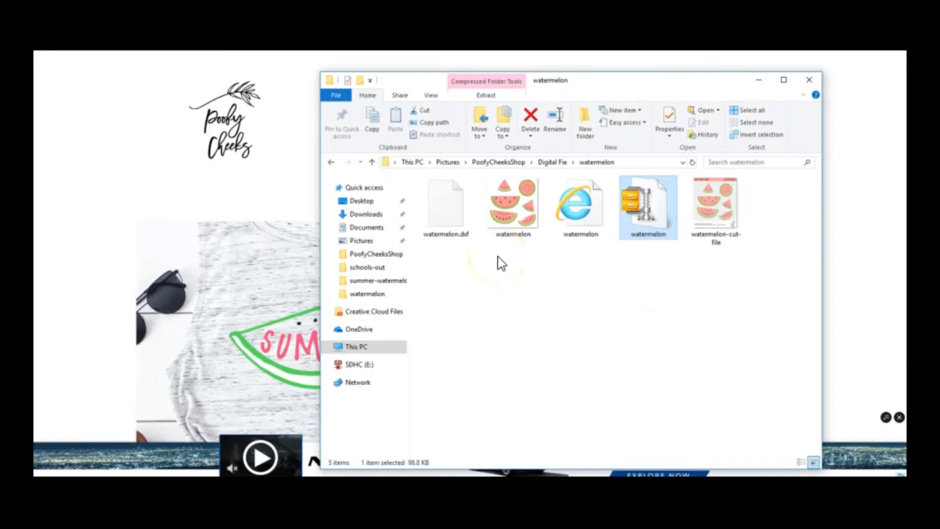
mouse_move(573, 216)
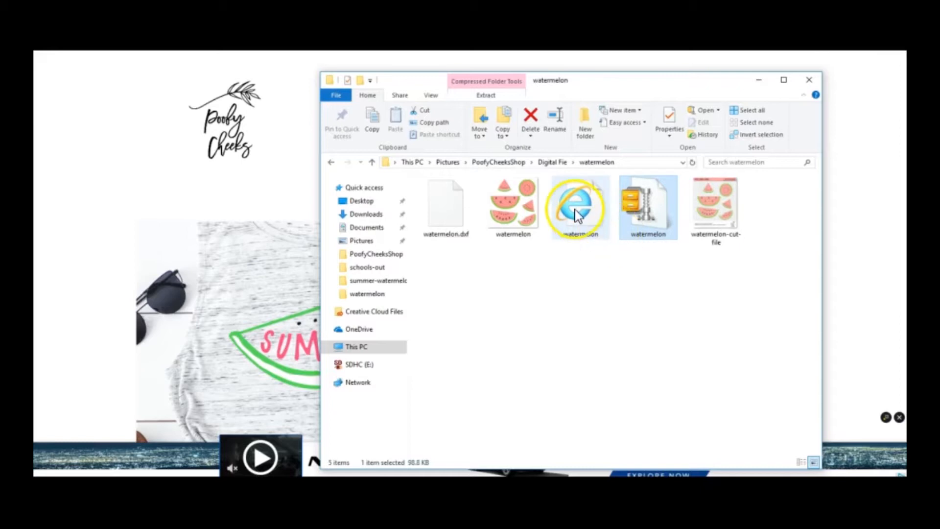
mouse_move(579, 206)
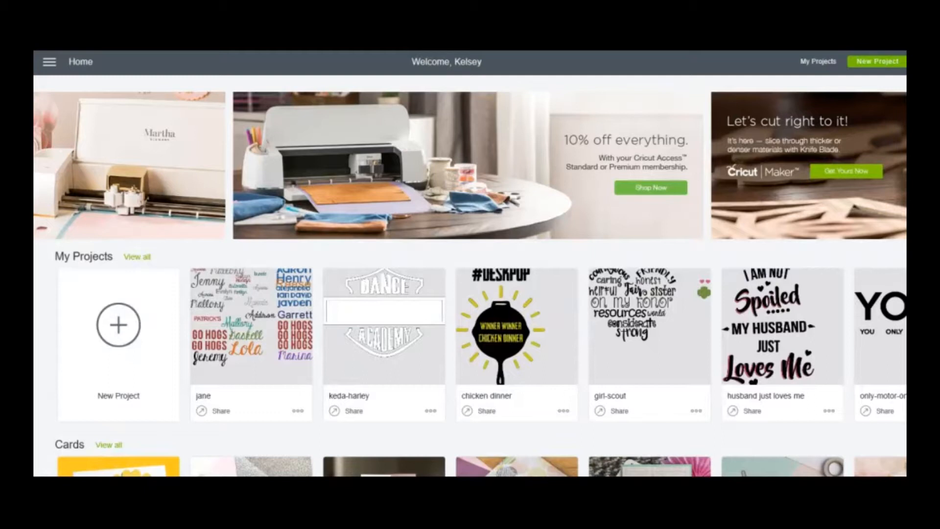
mouse_move(160, 258)
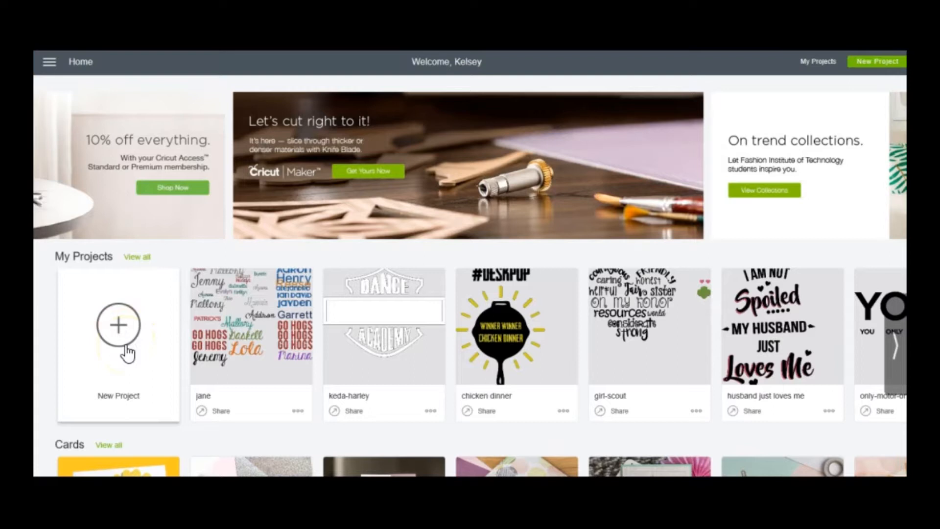
Start a new blank project and bring up the Upload panel
click(118, 325)
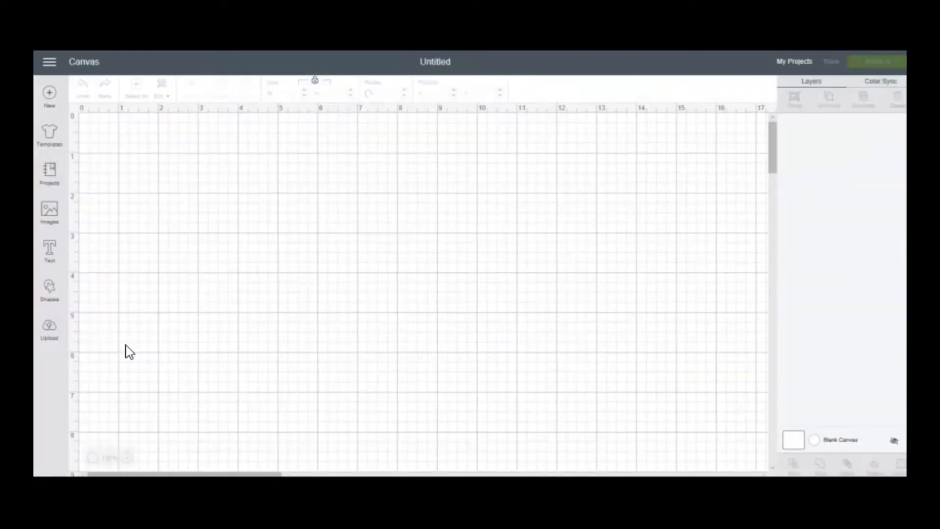
click(49, 329)
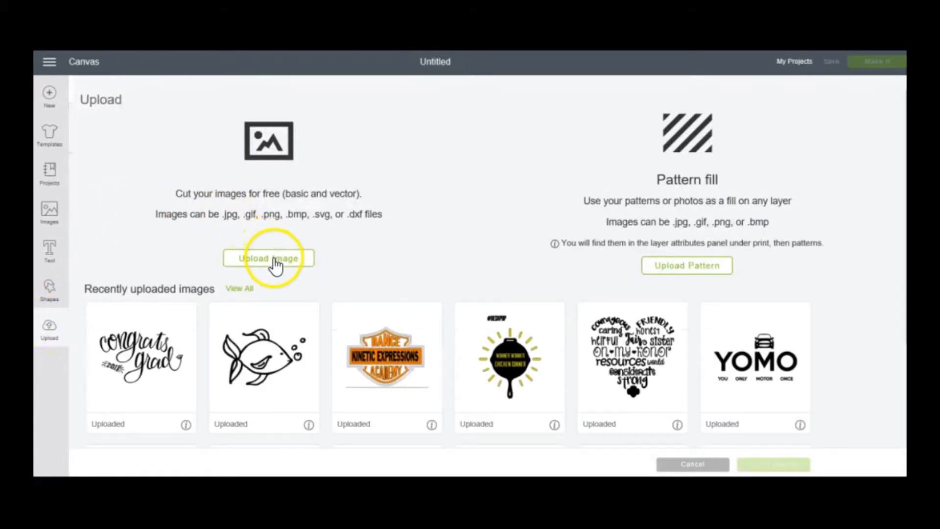
Browse to and upload the summer-watermelon file as the image to cut
click(268, 258)
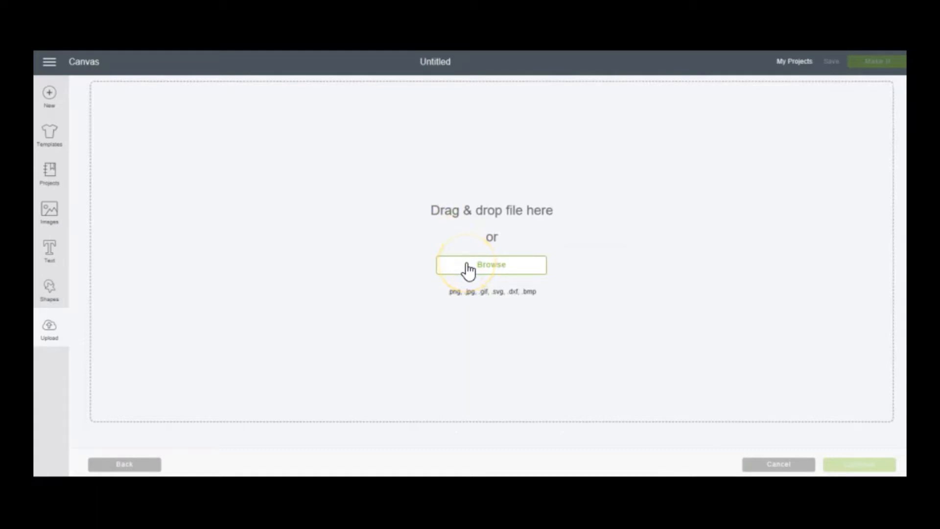
mouse_move(357, 183)
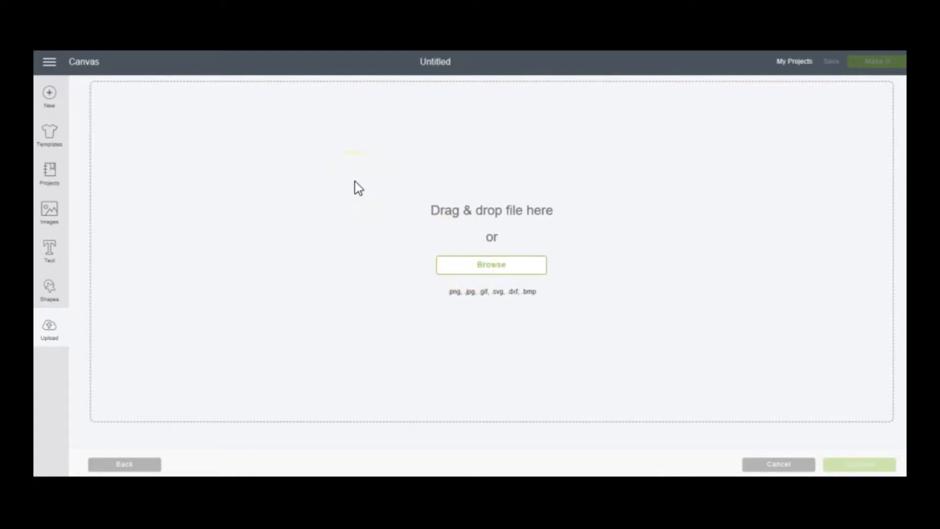
click(490, 265)
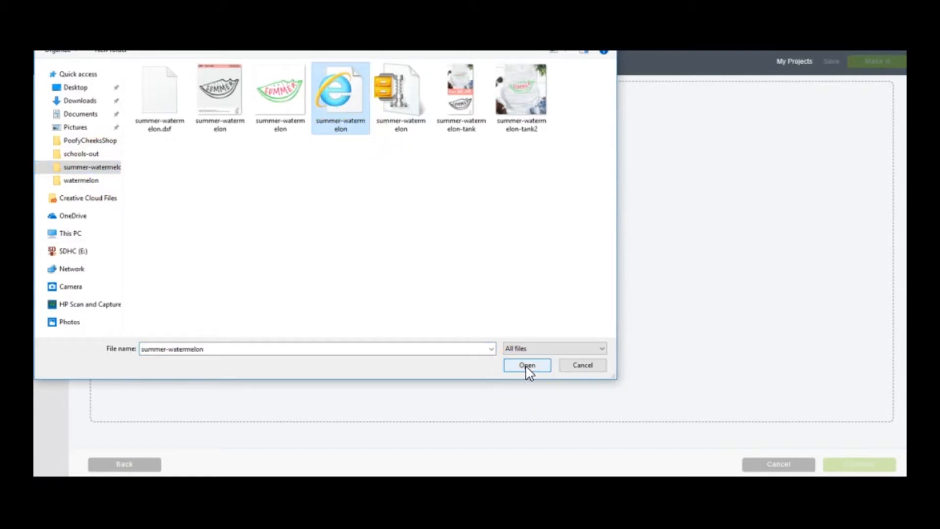
click(527, 366)
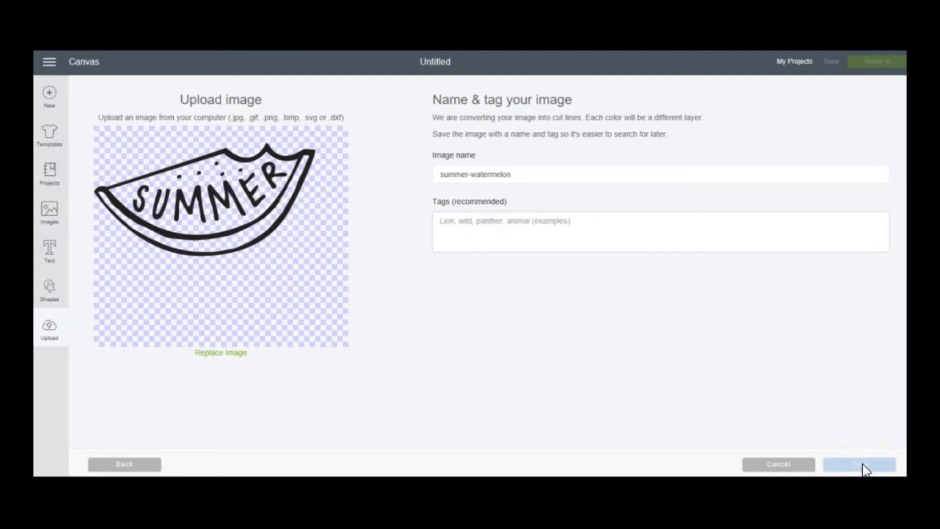
Save the watermelon upload, select it from recent uploads, and insert it onto the canvas
click(858, 463)
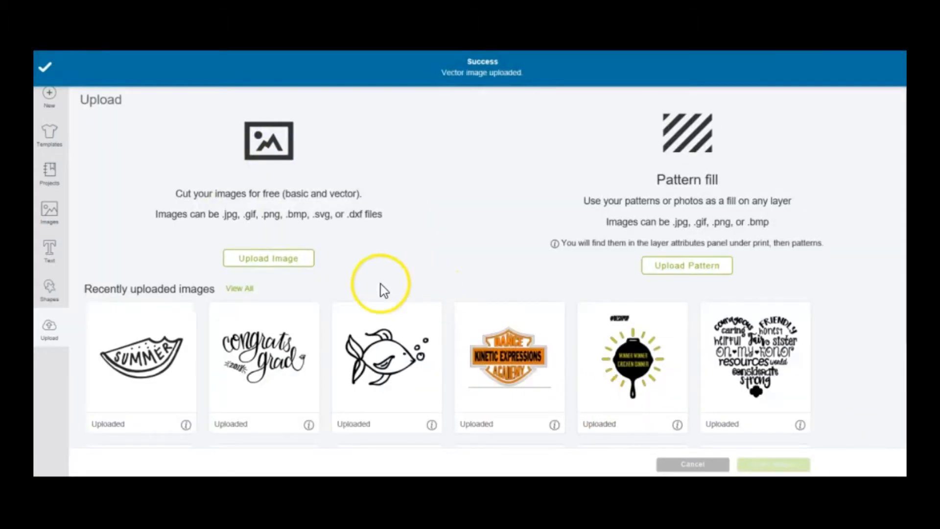
mouse_move(504, 348)
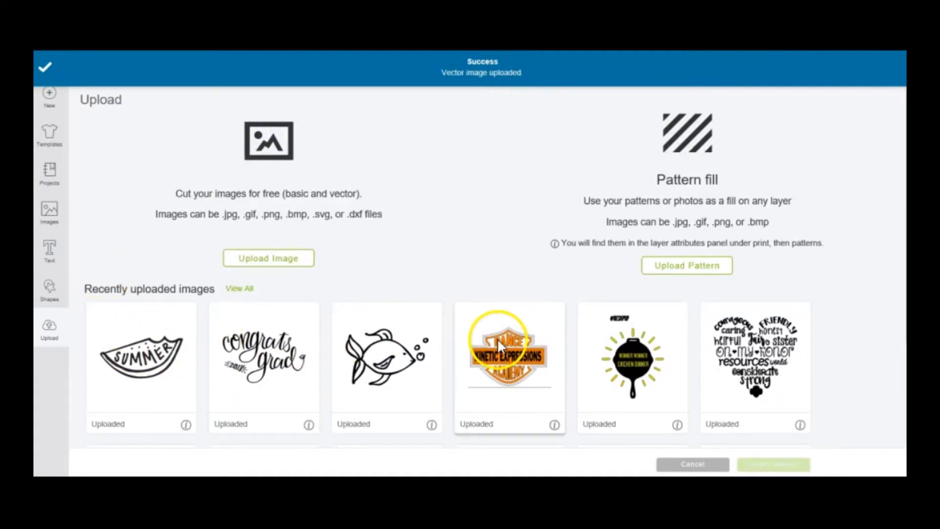
mouse_move(150, 354)
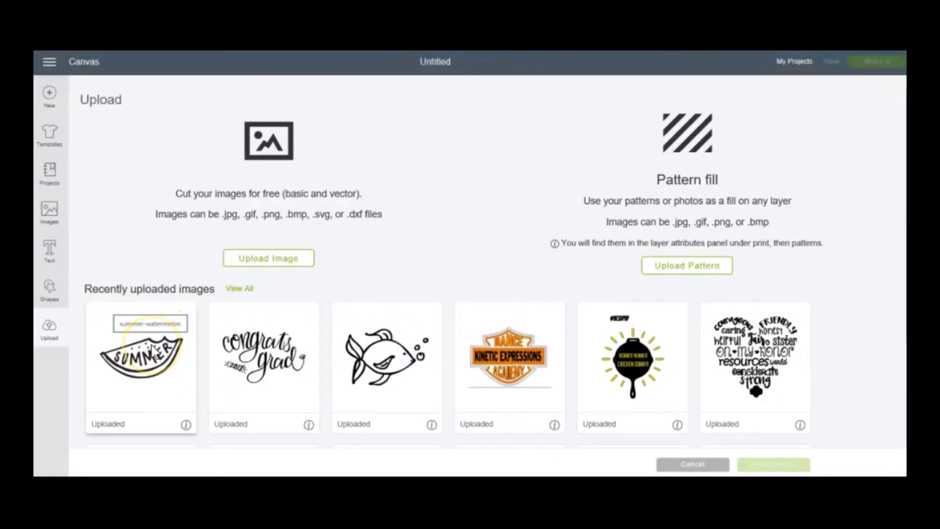
click(141, 357)
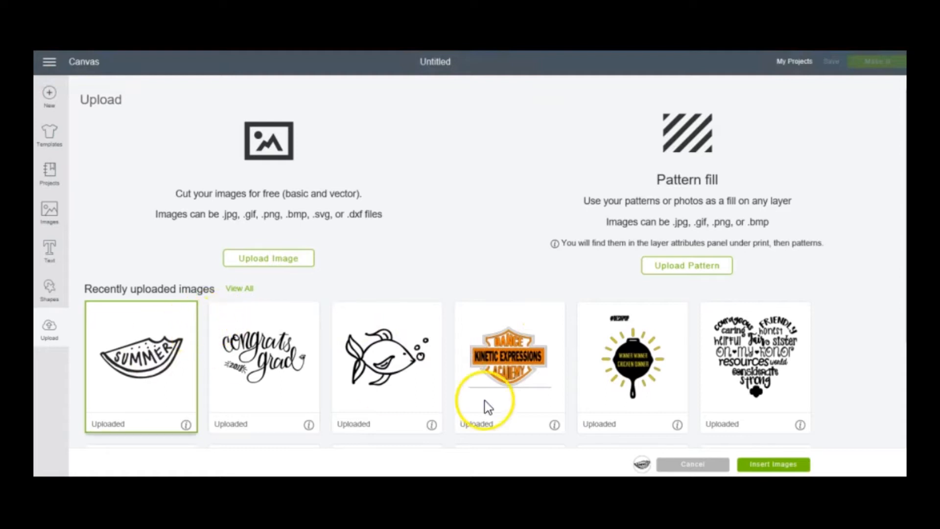
click(692, 464)
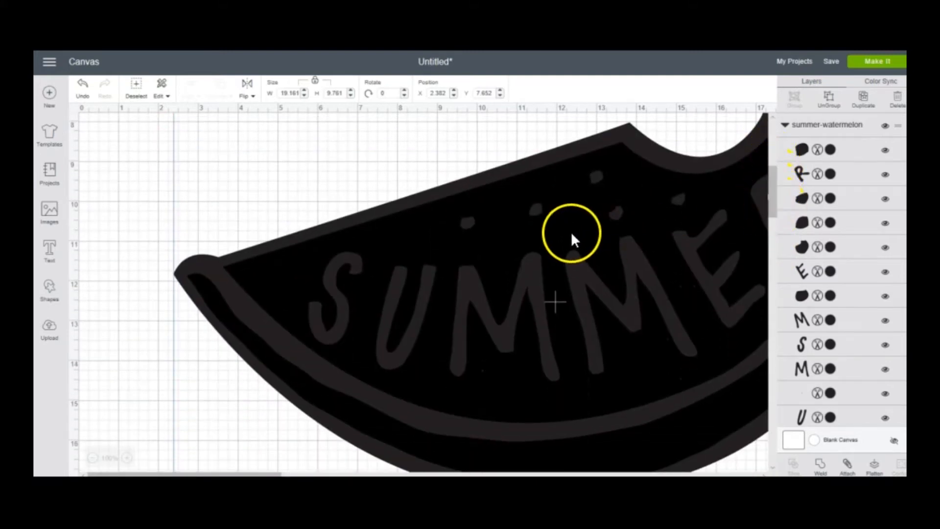
mouse_move(333, 182)
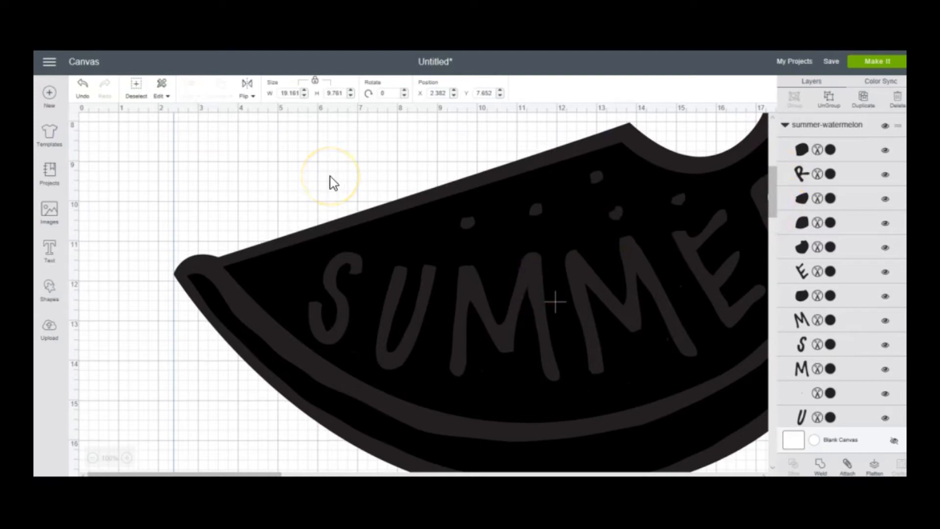
mouse_move(385, 237)
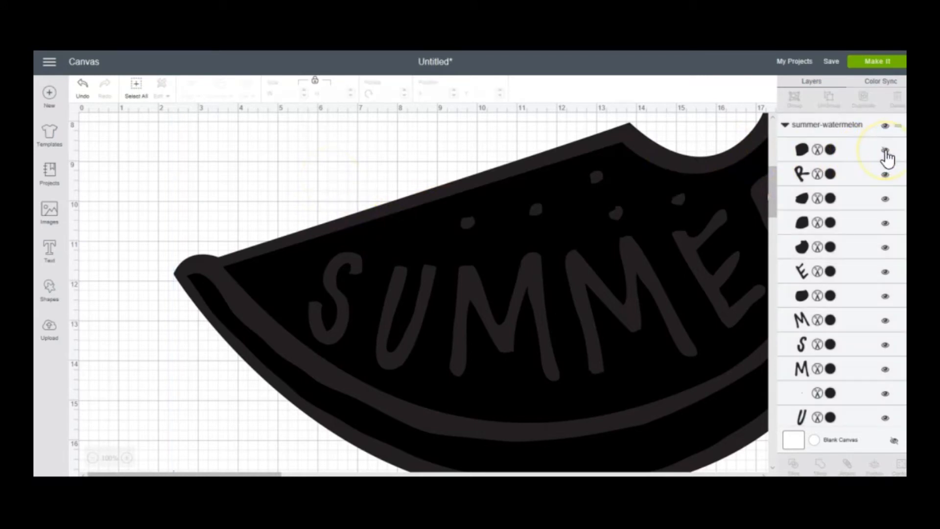
Toggle the top layer's visibility and hide the black rind fill layer
click(885, 150)
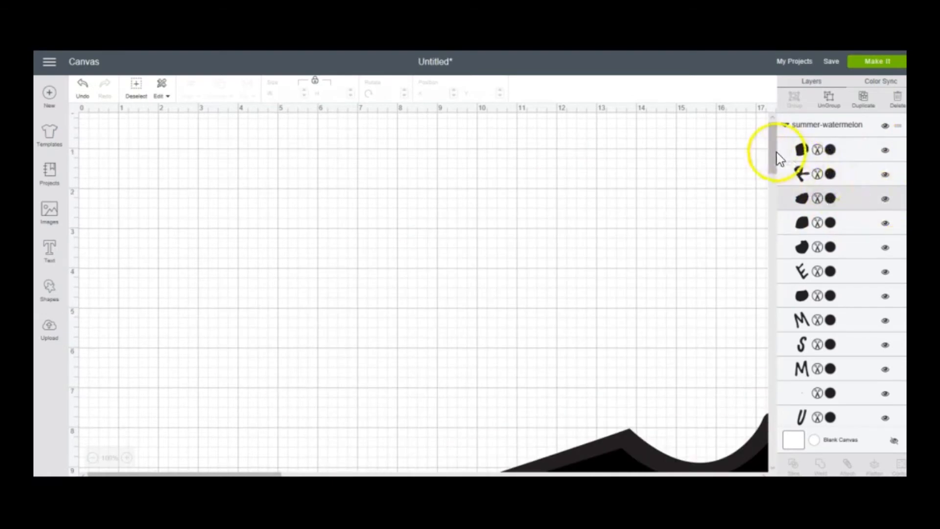
scroll(down, 3)
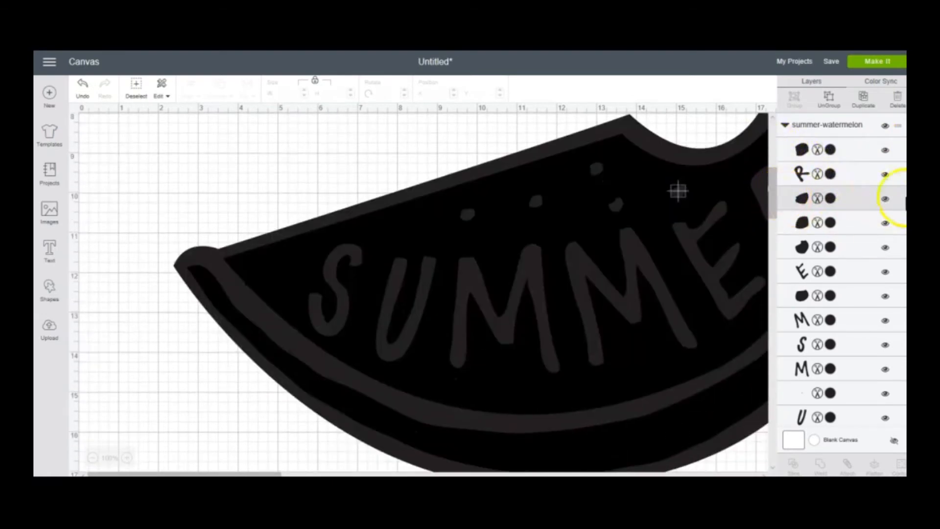
scroll(down, 3)
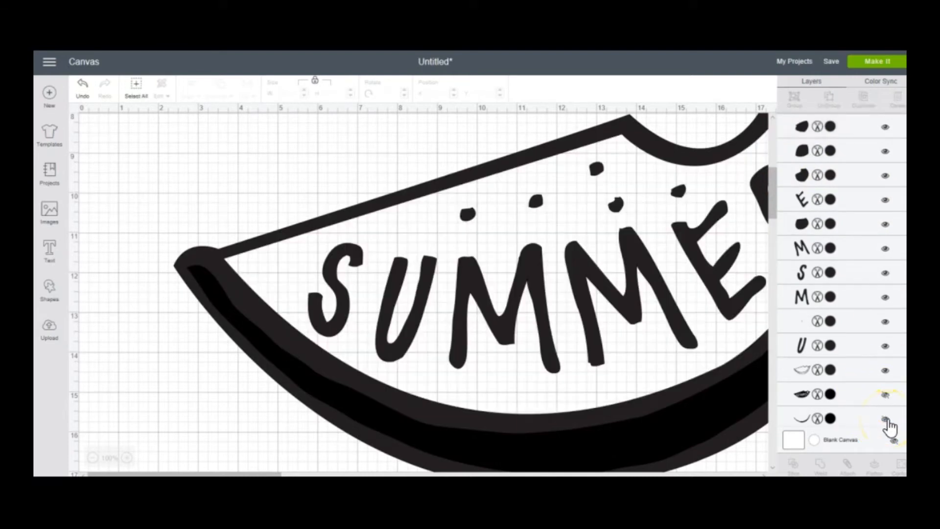
click(886, 419)
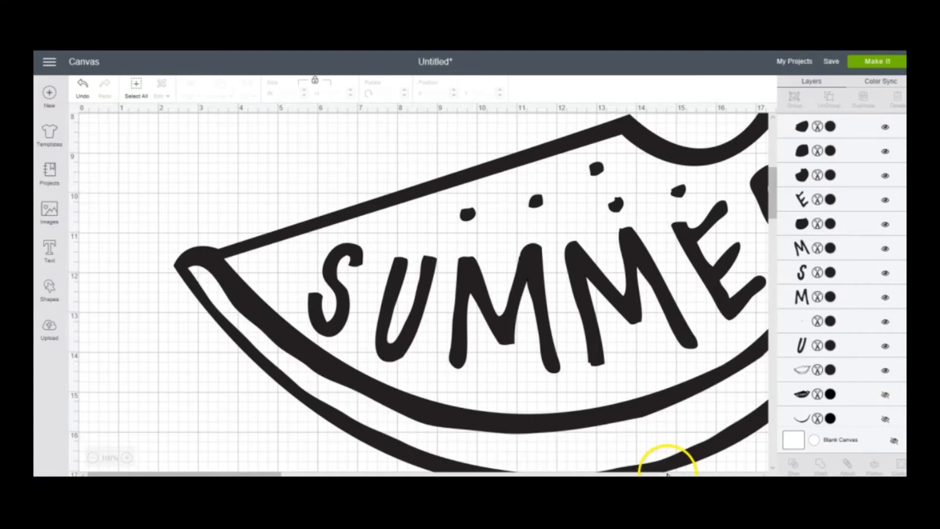
mouse_move(290, 189)
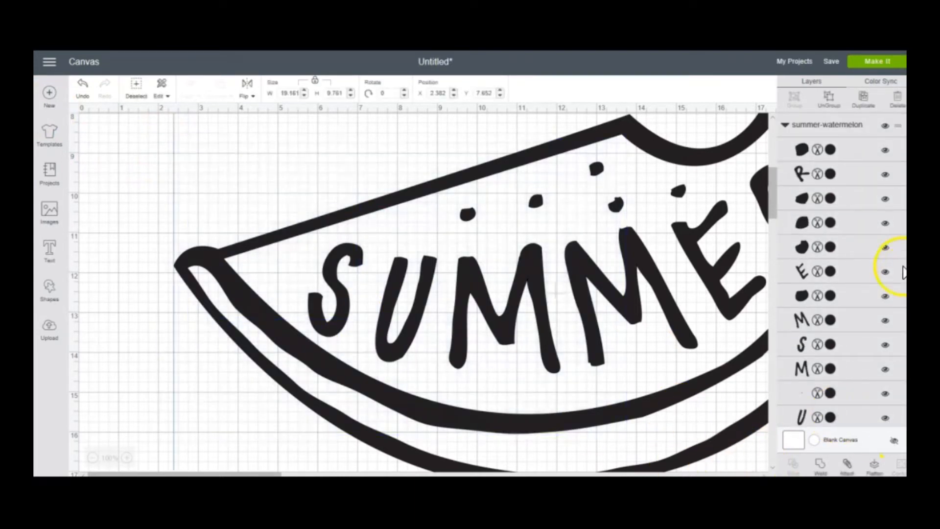
scroll(down, 3)
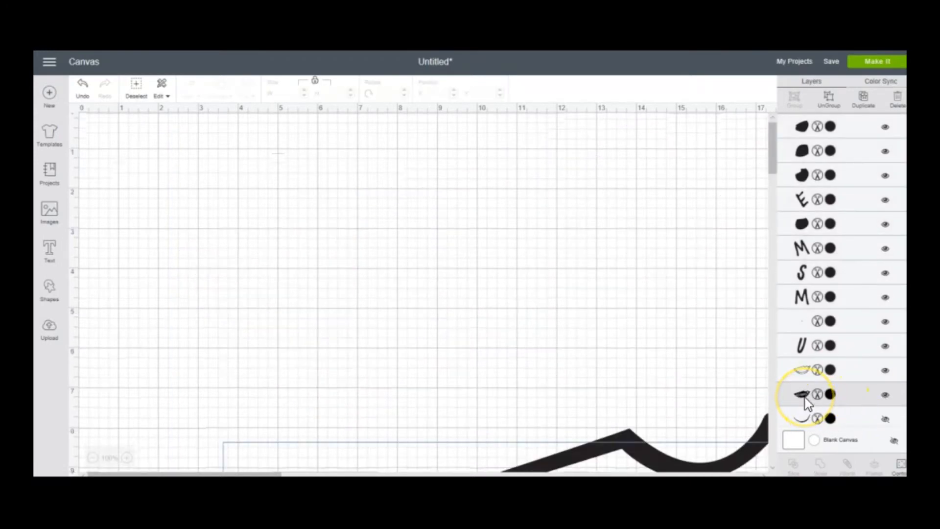
Recolor the flesh layer red and the rind layer Sour Apple green
click(830, 394)
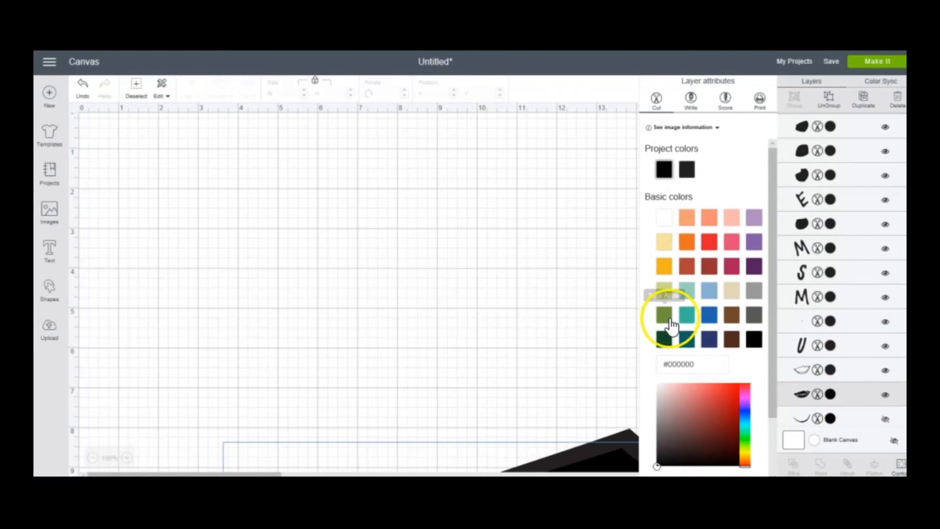
click(664, 319)
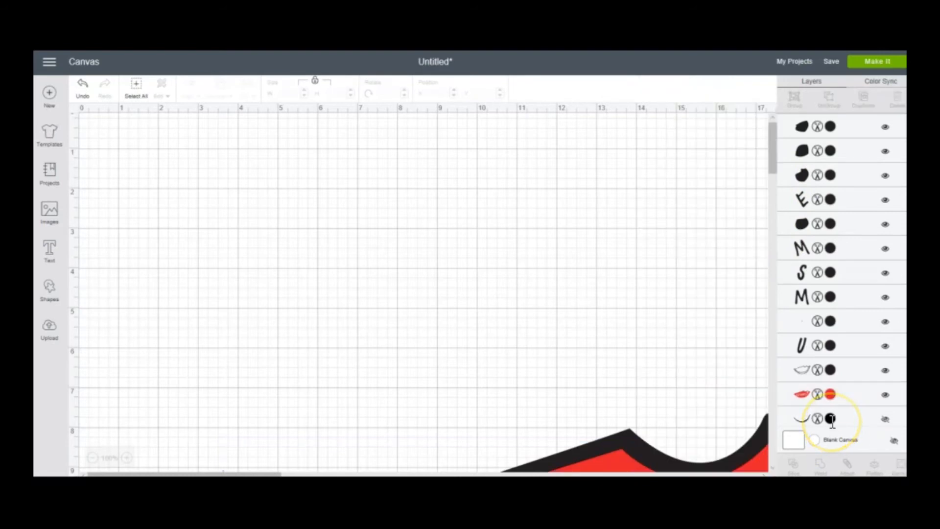
click(831, 417)
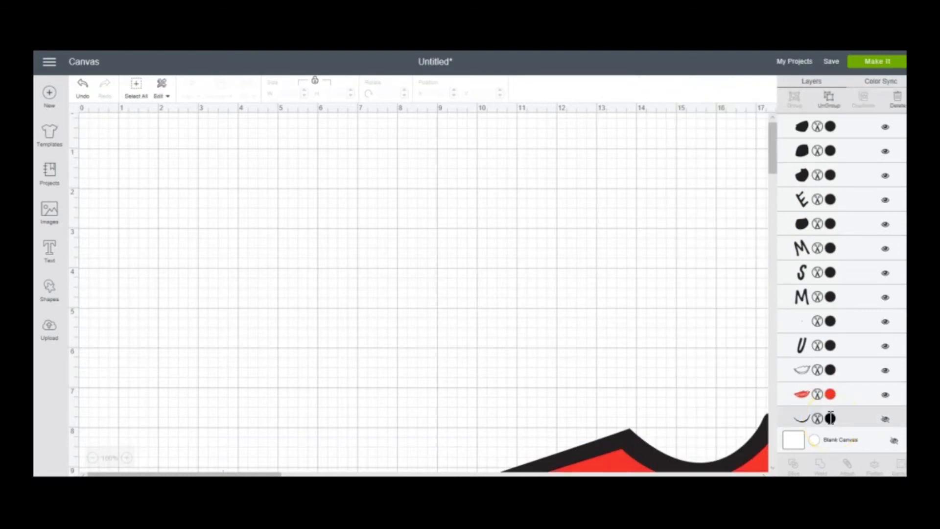
click(390, 299)
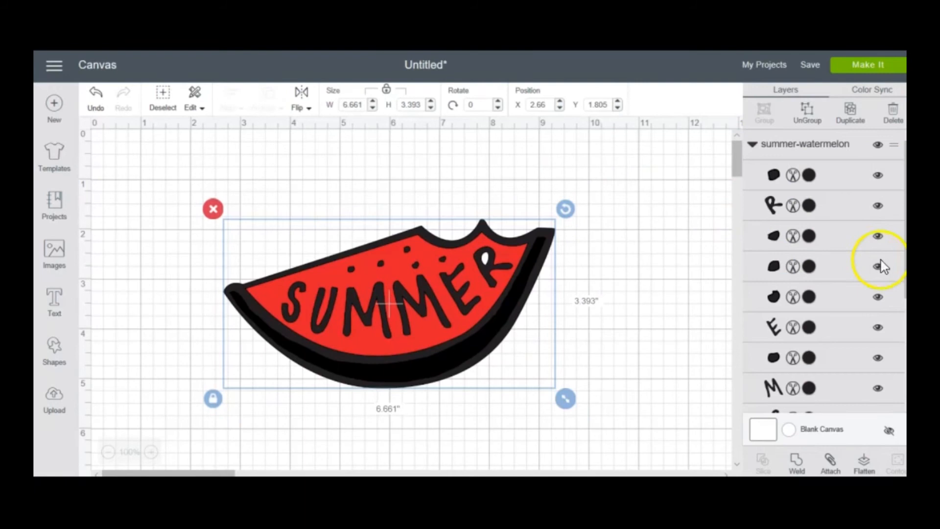
scroll(down, 3)
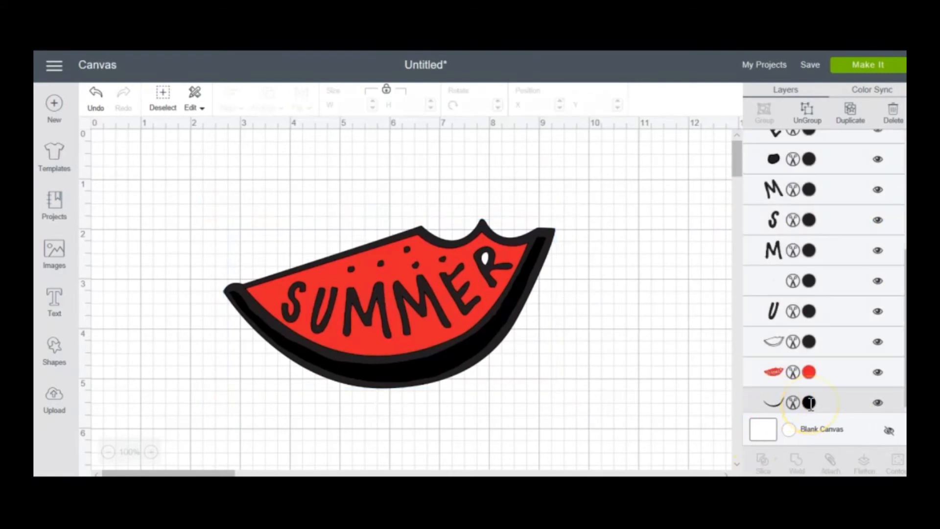
click(810, 402)
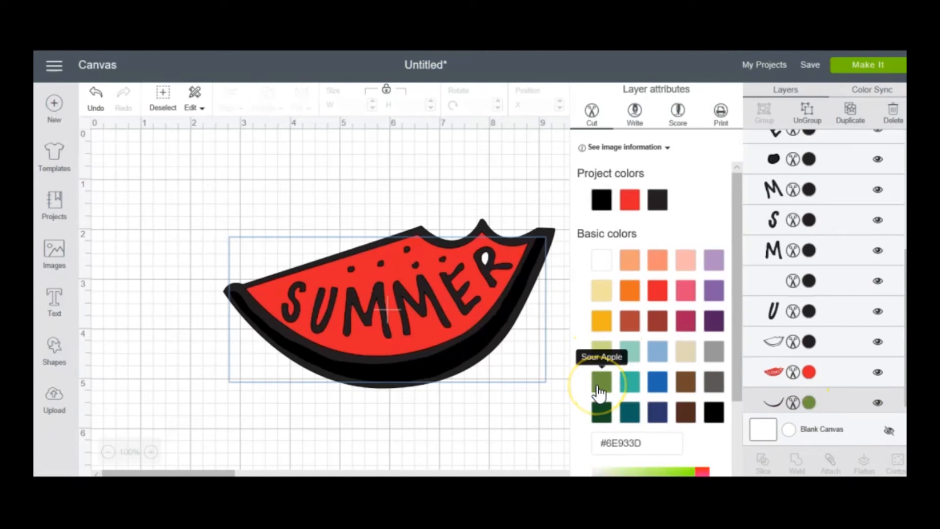
click(601, 384)
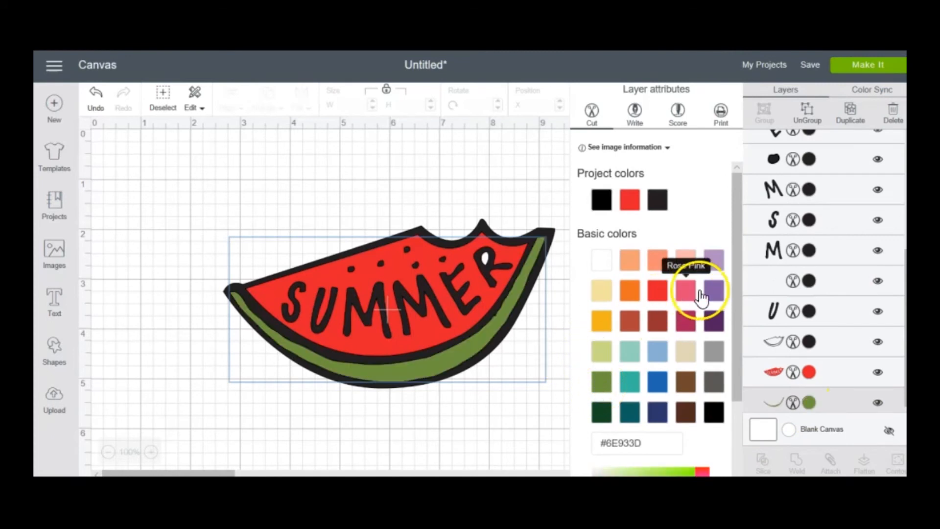
mouse_move(873, 298)
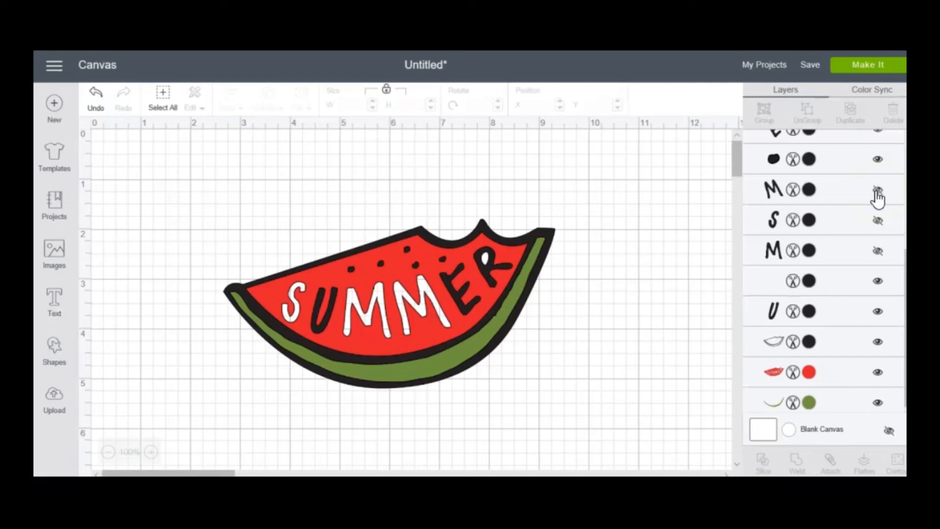
click(876, 190)
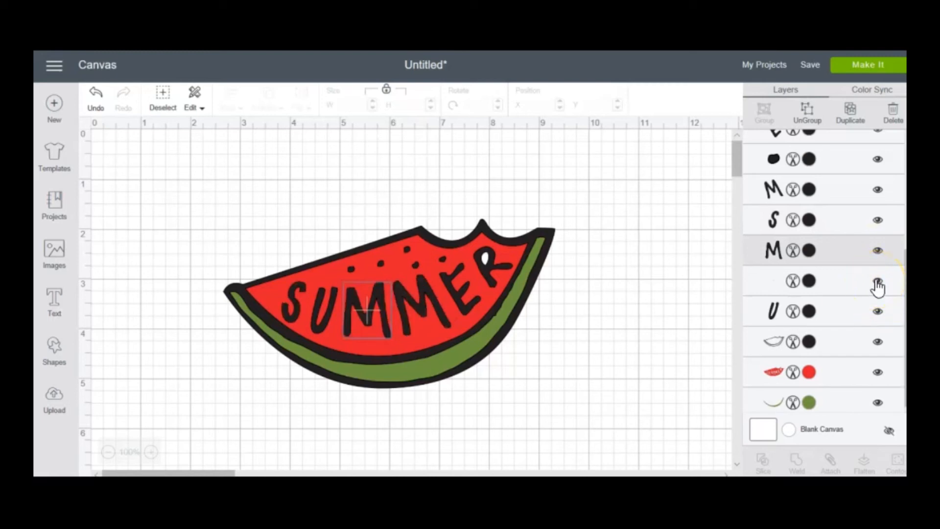
mouse_move(724, 228)
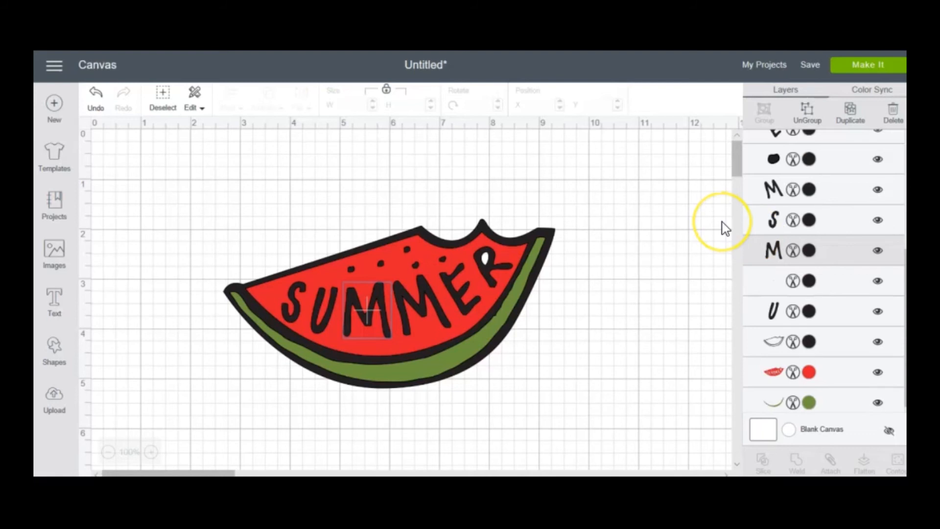
mouse_move(723, 229)
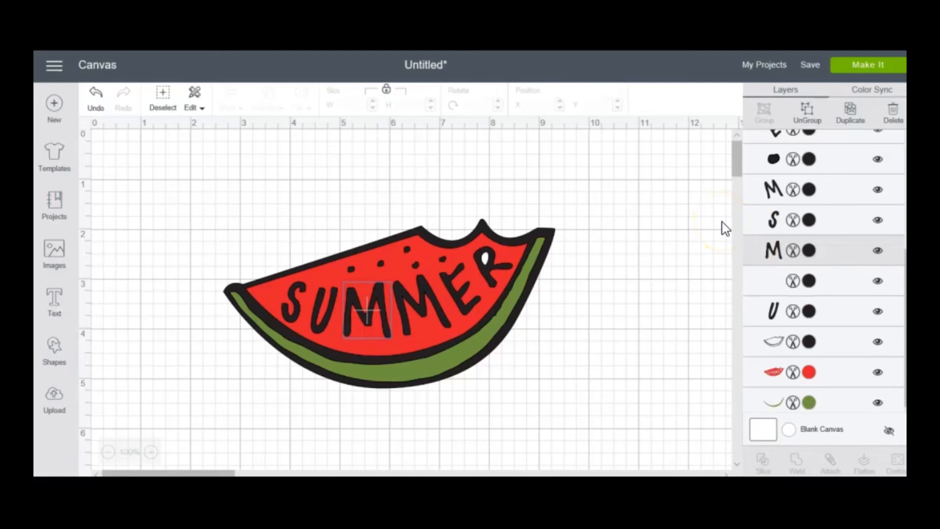